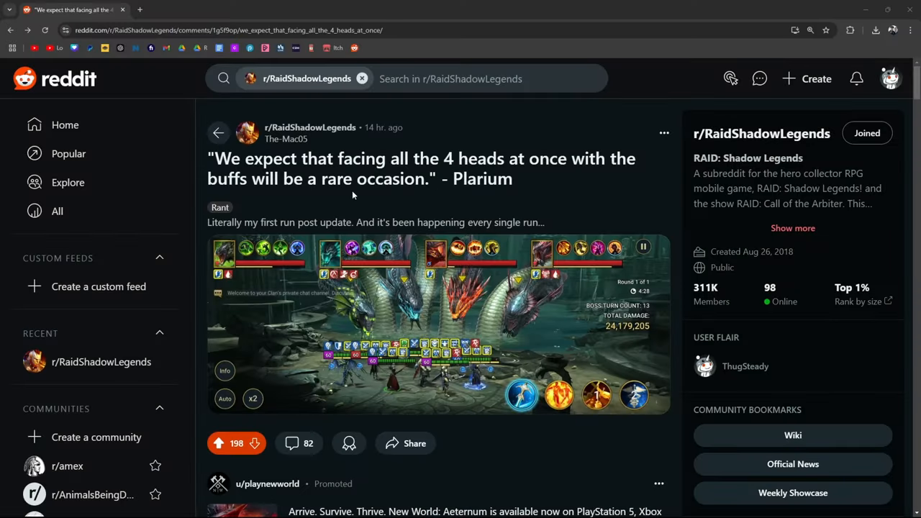
mouse_move(560, 190)
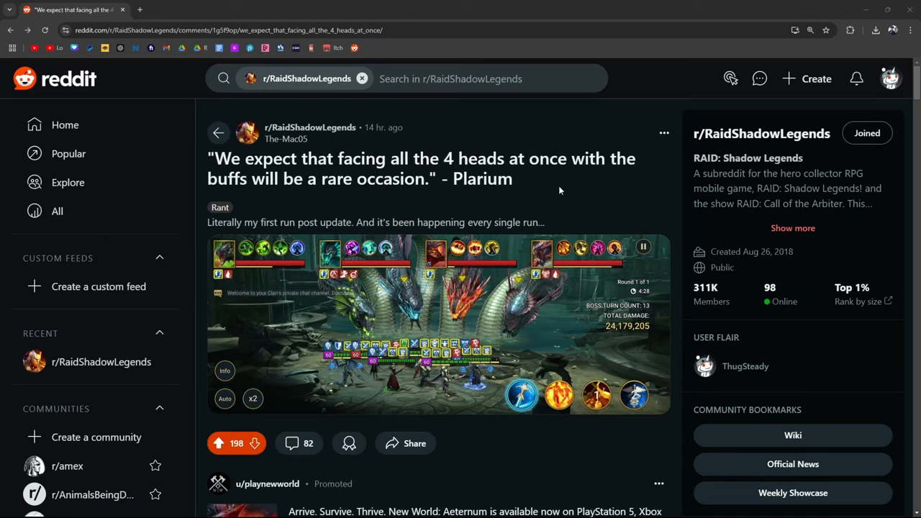
- Highlight 'Plarium' in the Hydra post title and enlarge its battle screenshot
double_click(482, 179)
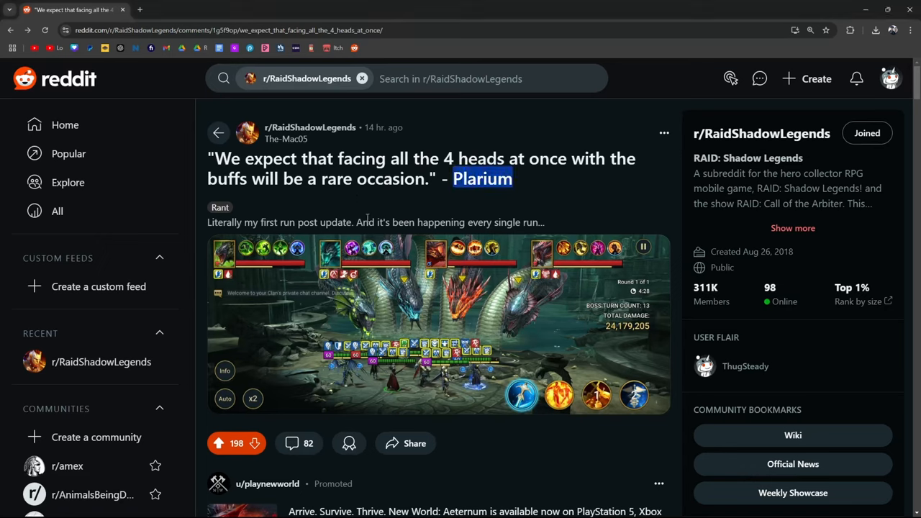
click(439, 324)
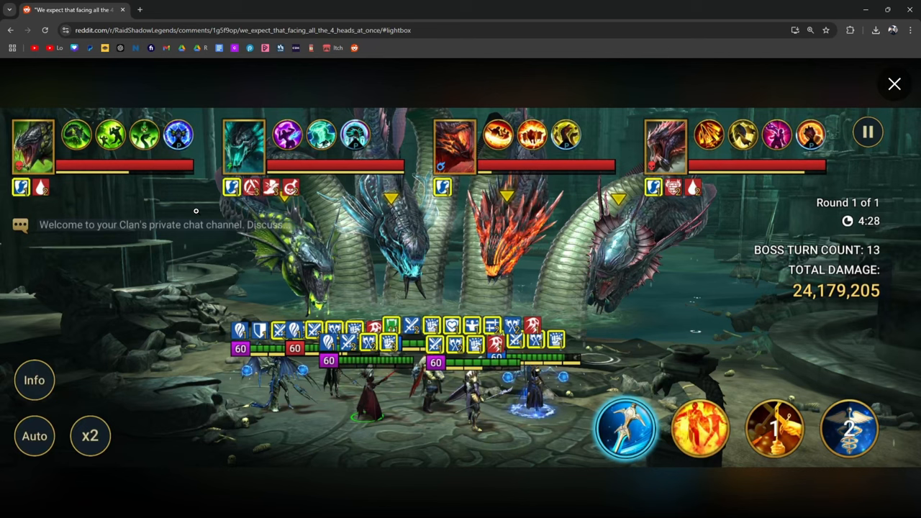
mouse_move(411, 270)
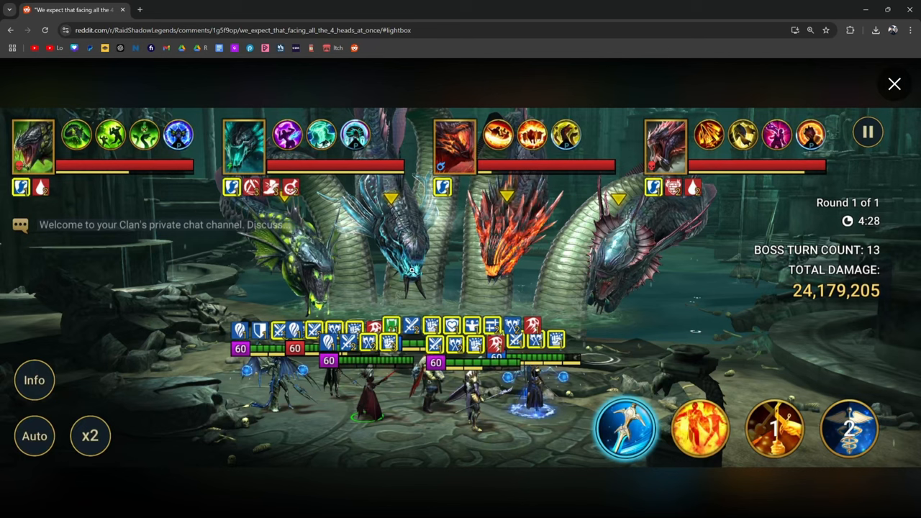
mouse_move(436, 262)
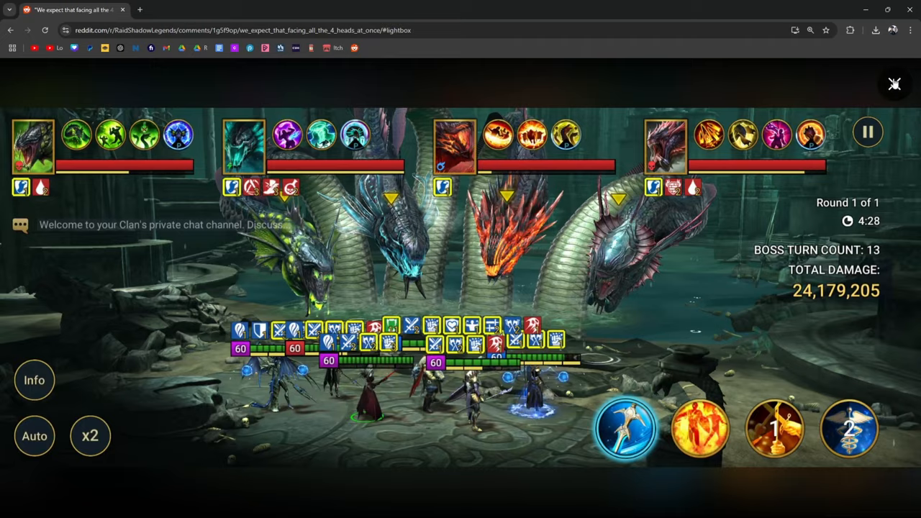
click(894, 84)
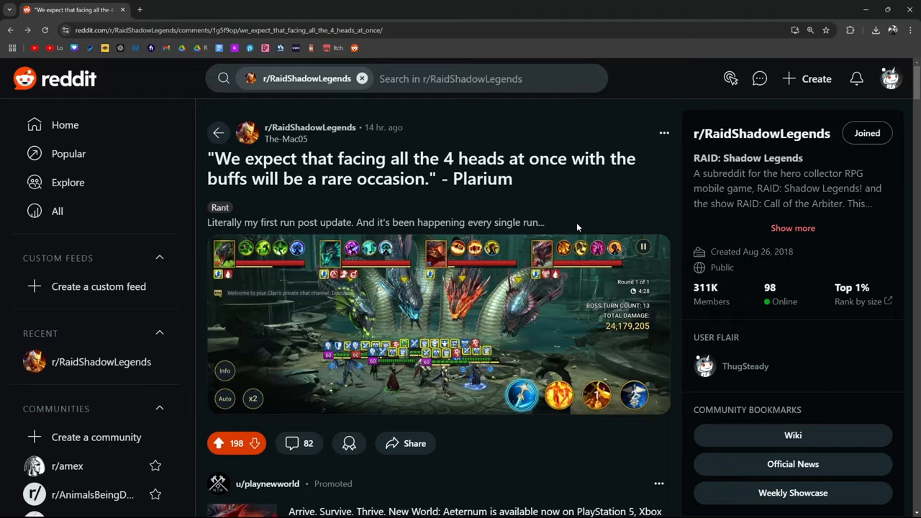
click(439, 324)
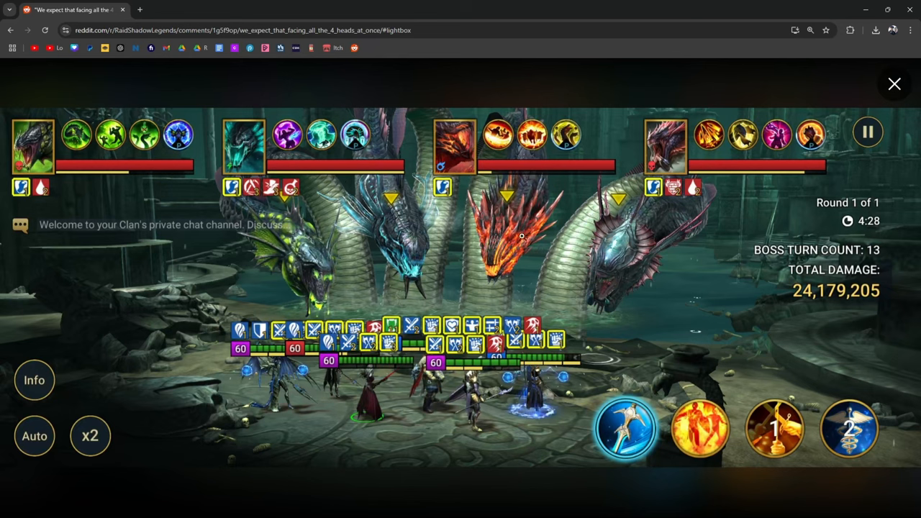
mouse_move(256, 207)
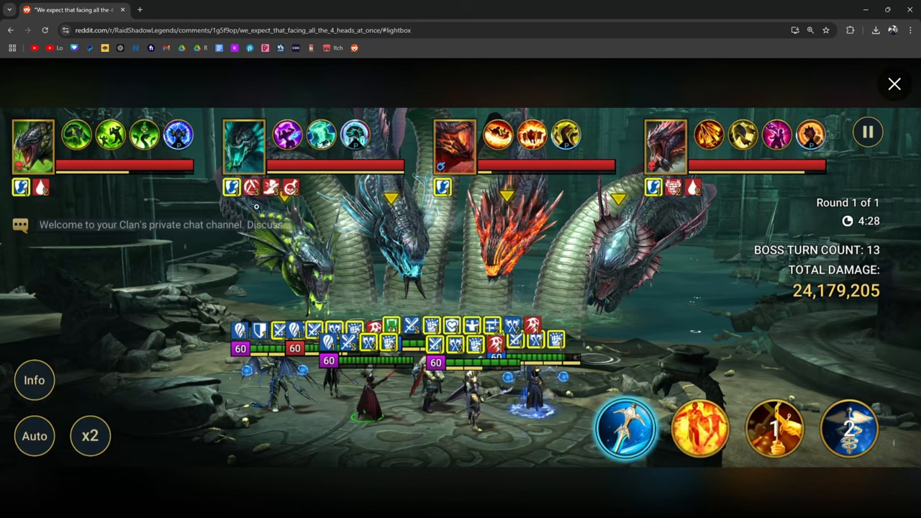
mouse_move(307, 236)
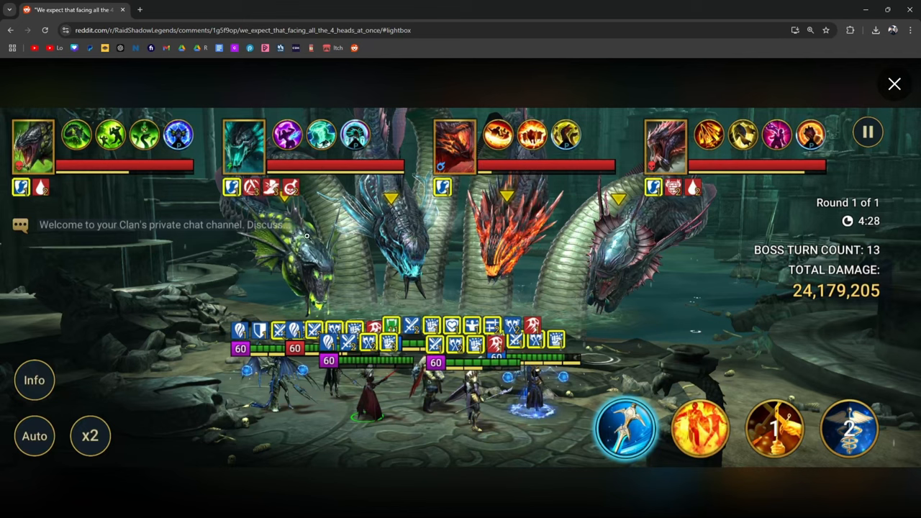
mouse_move(708, 207)
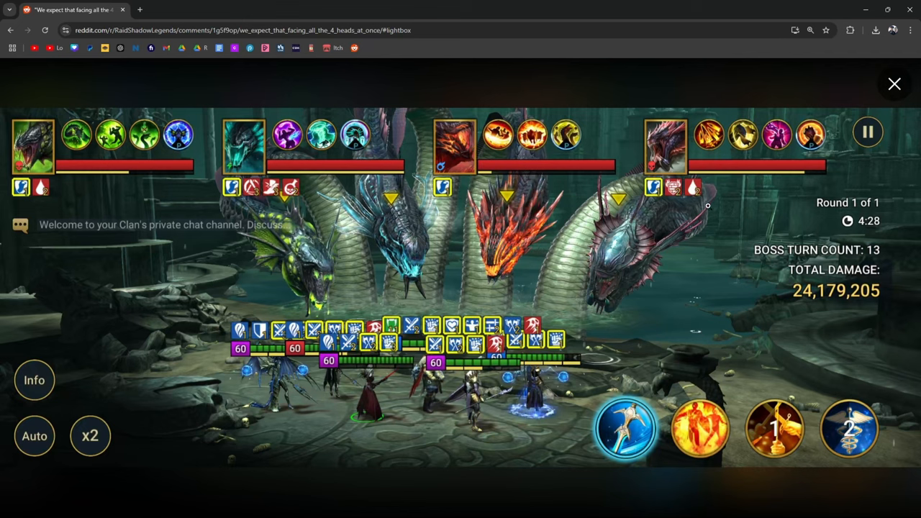
mouse_move(787, 219)
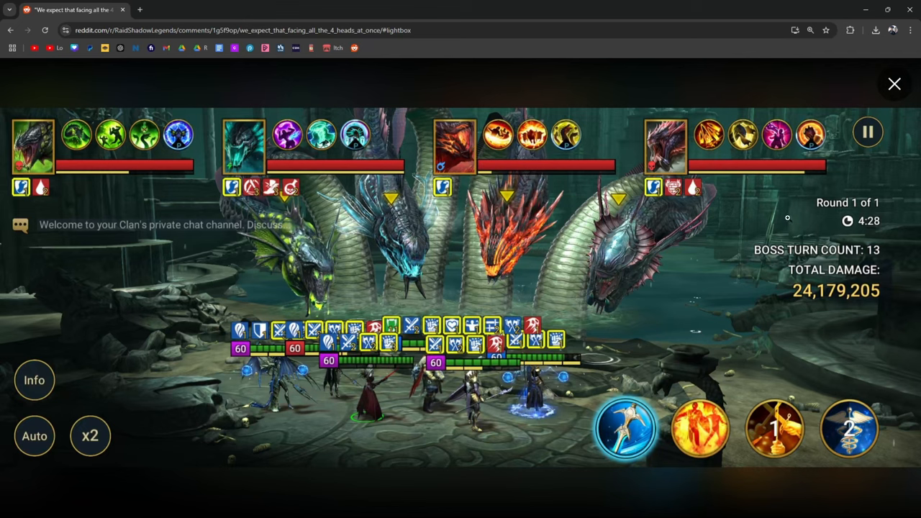
click(895, 83)
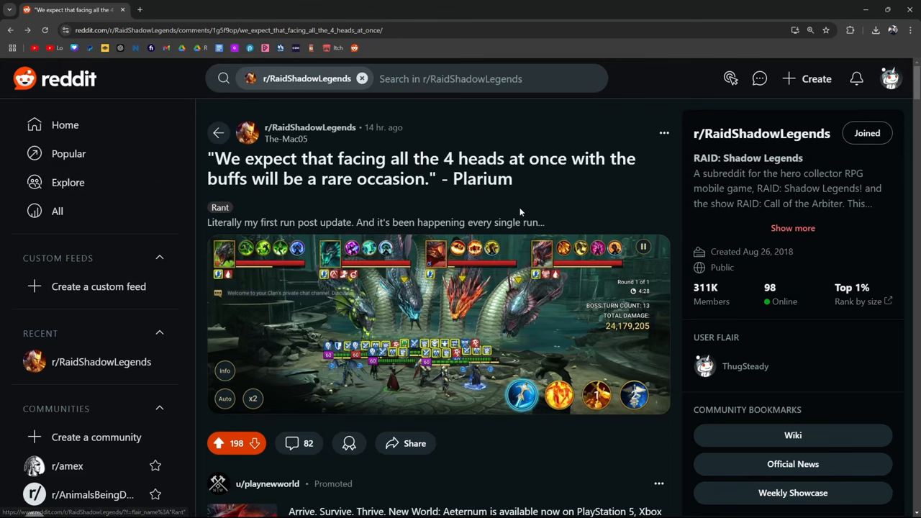
- Scroll to the comments and highlight the 'barely do Hydra, now' phrase in the first comment
scroll(down, 3)
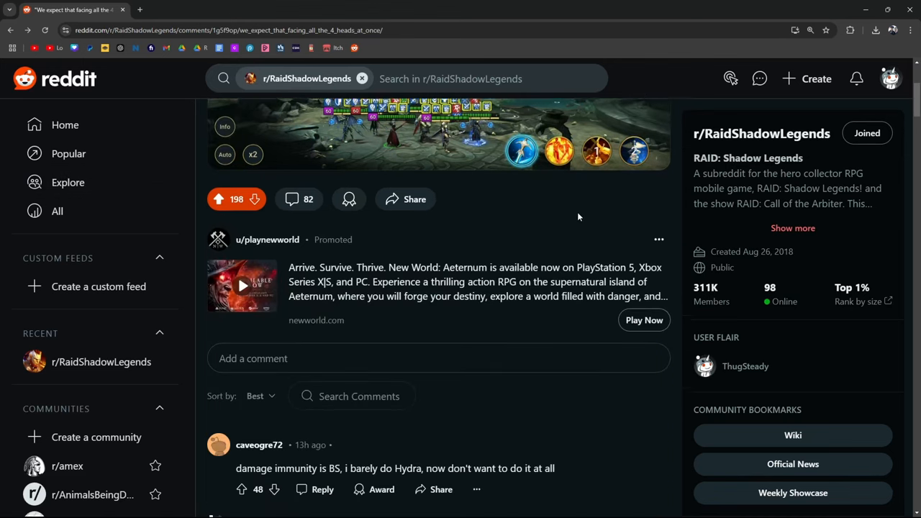
scroll(down, 3)
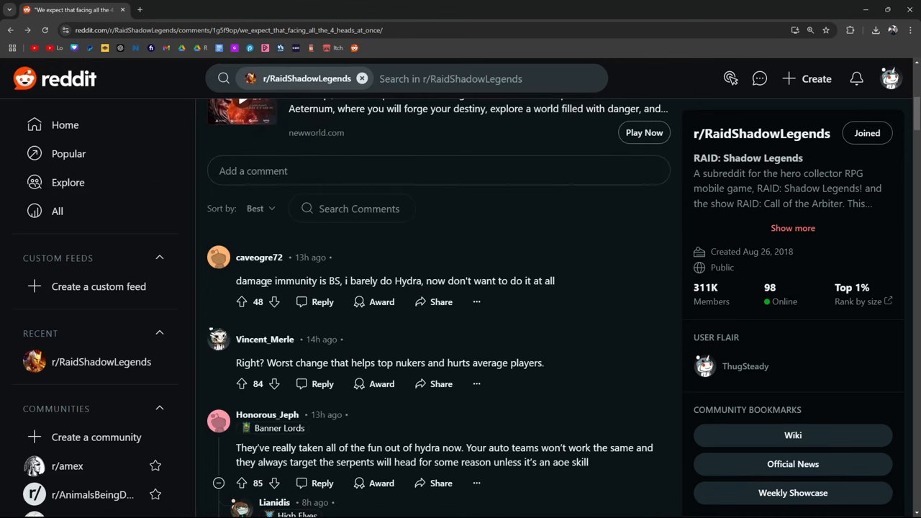
drag(353, 281, 448, 281)
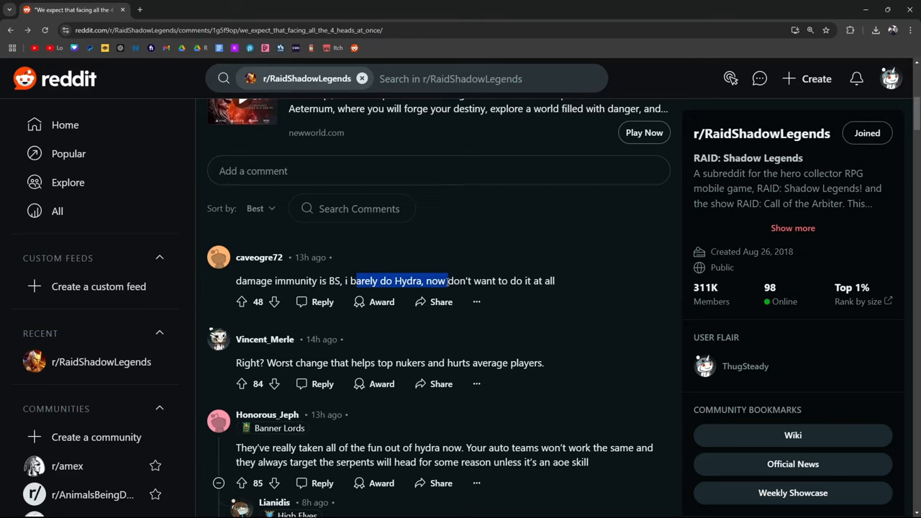
- Highlight the whole 'worst change' comment, then clear the highlight after scrolling on
double_click(250, 362)
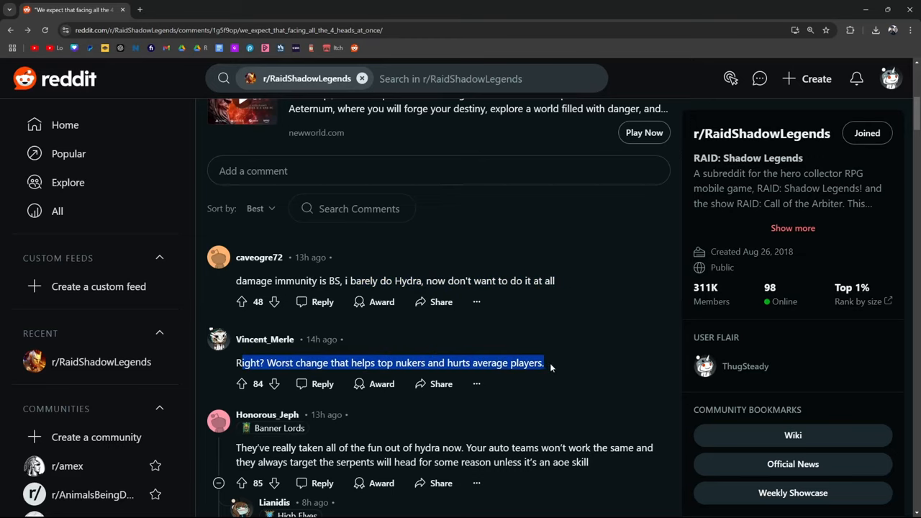
scroll(down, 3)
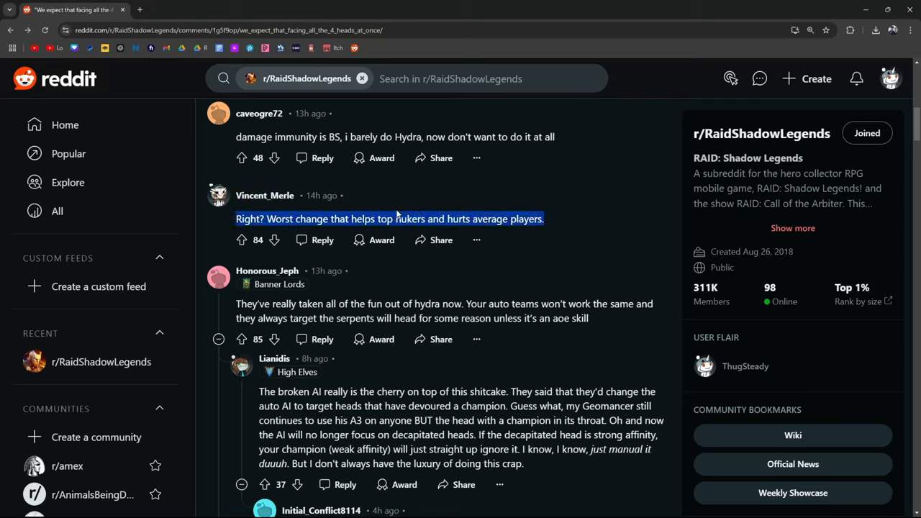
click(388, 219)
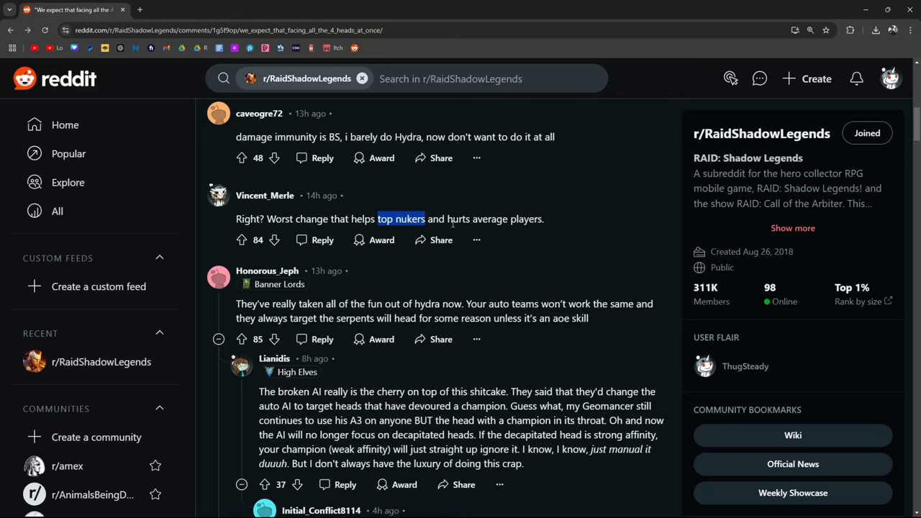
mouse_move(473, 230)
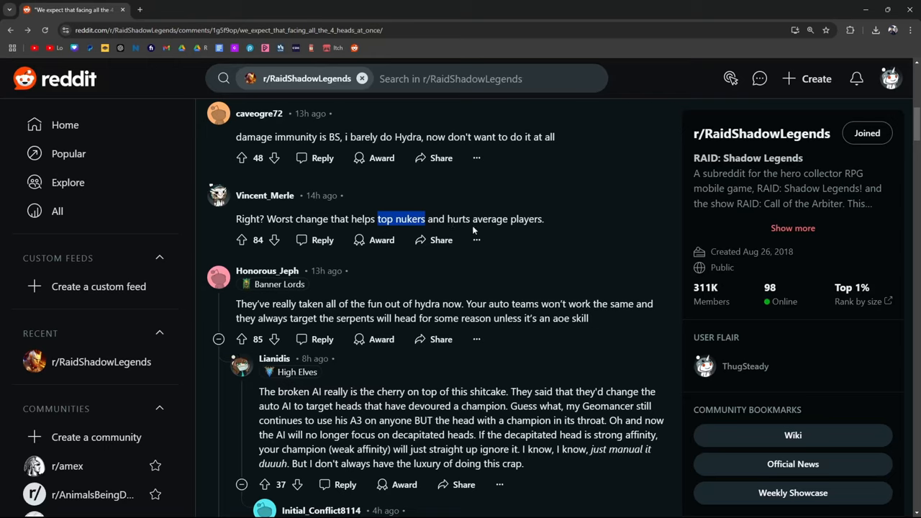
mouse_move(541, 230)
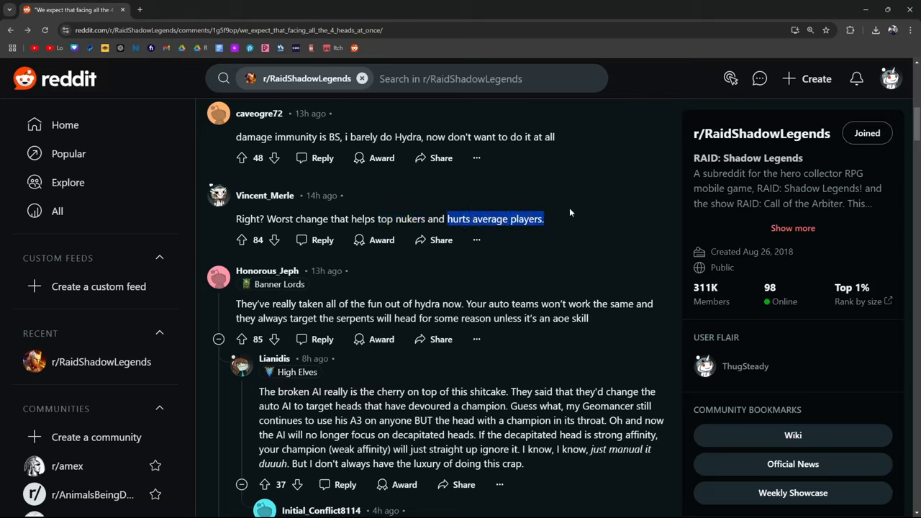
mouse_move(575, 296)
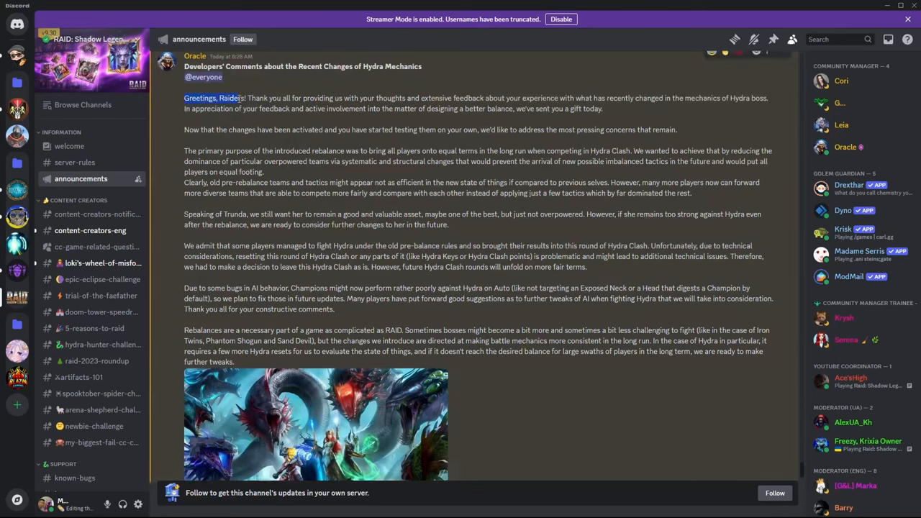
- Highlight the announcement's greeting and the thanks for players' feedback and involvement
drag(247, 98, 380, 98)
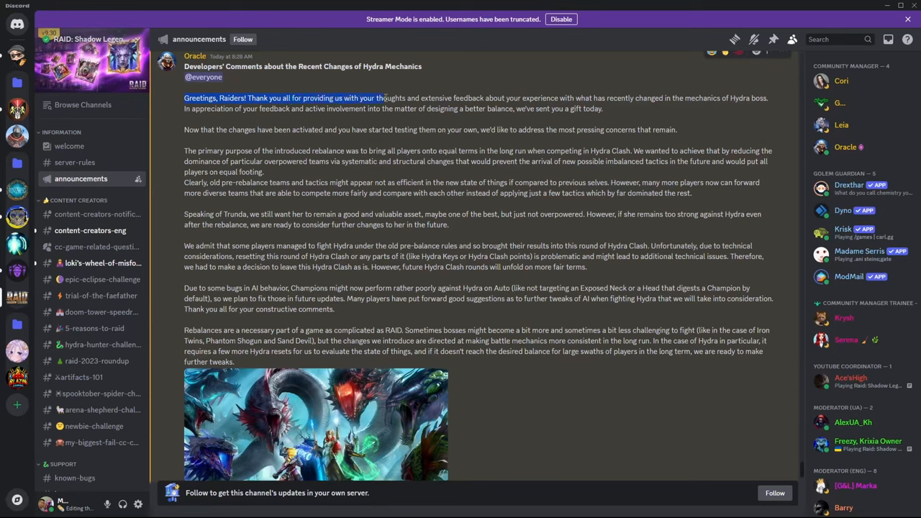
drag(382, 98, 506, 98)
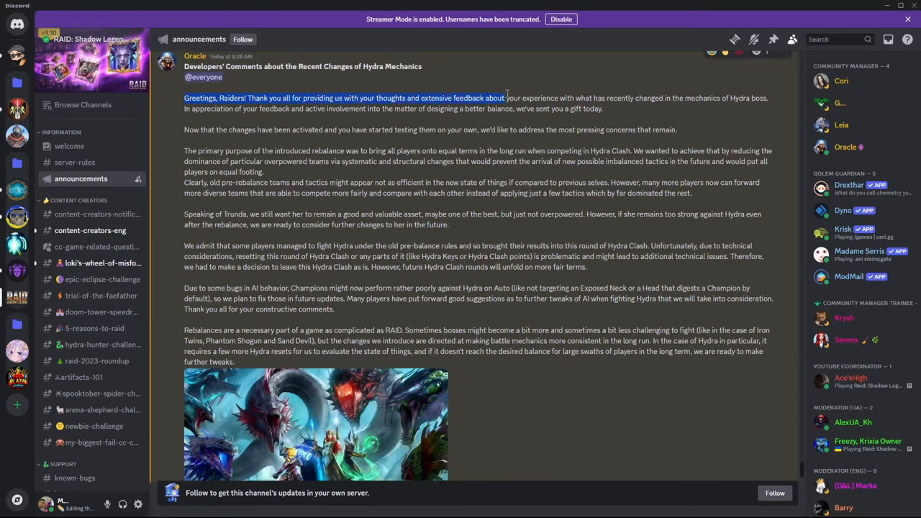
drag(507, 98, 633, 98)
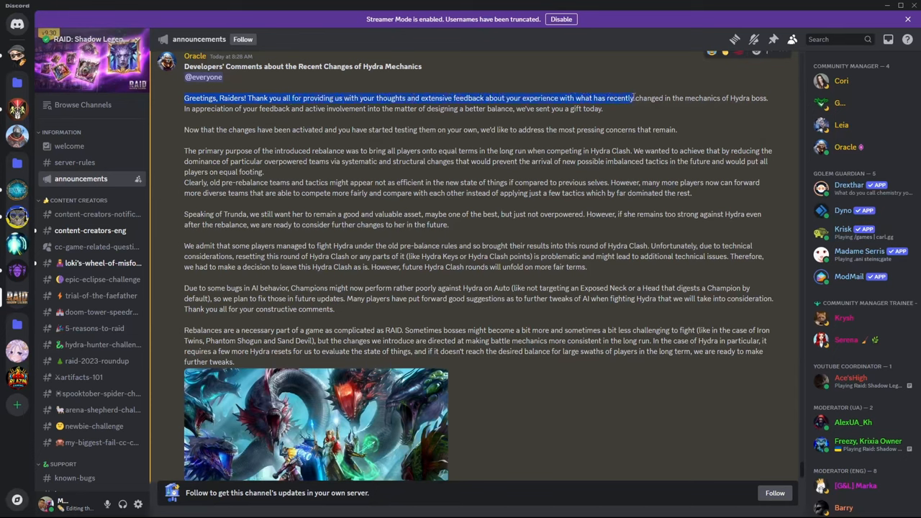
drag(633, 97, 769, 98)
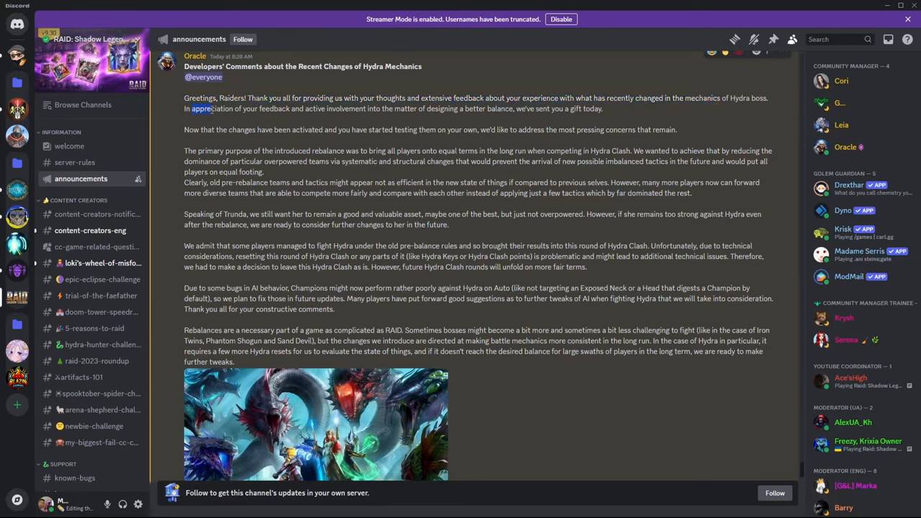
drag(192, 109, 391, 110)
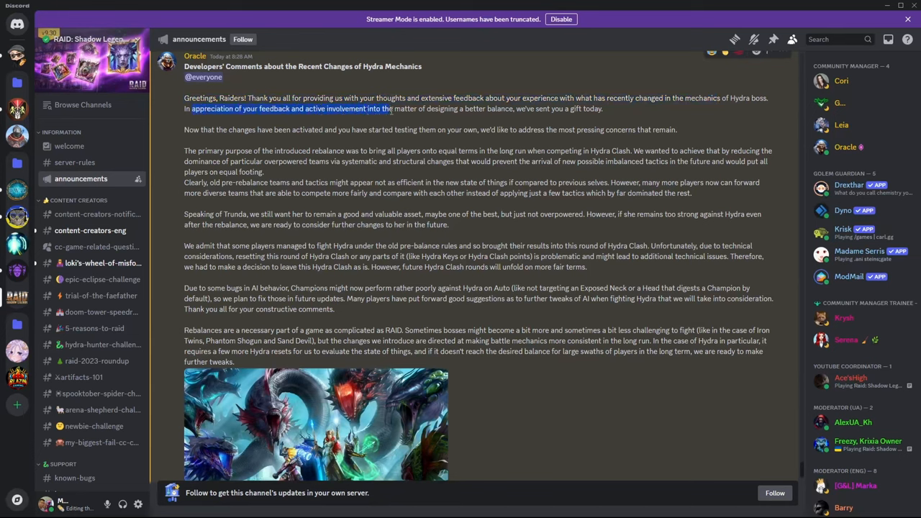
drag(392, 109, 515, 109)
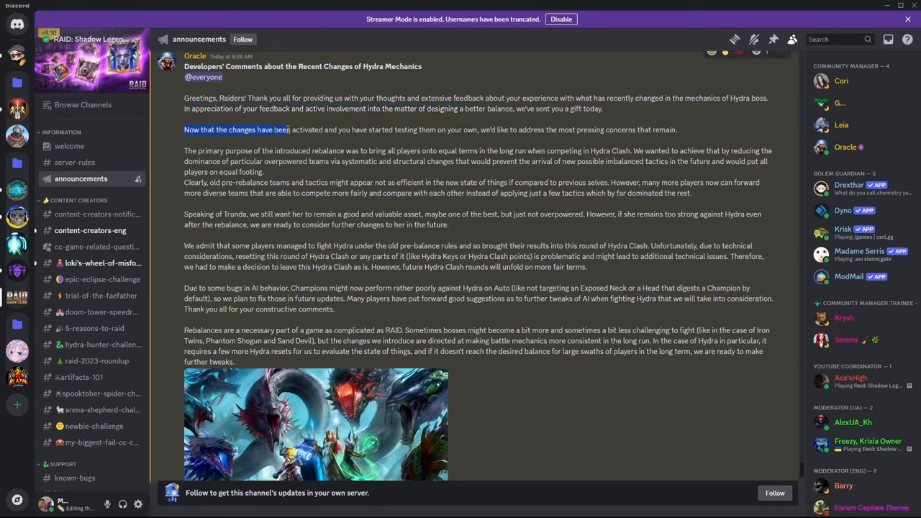
- Highlight that the changes are activated, the rebalance's equal-terms purpose and the structural changes
drag(290, 130, 424, 130)
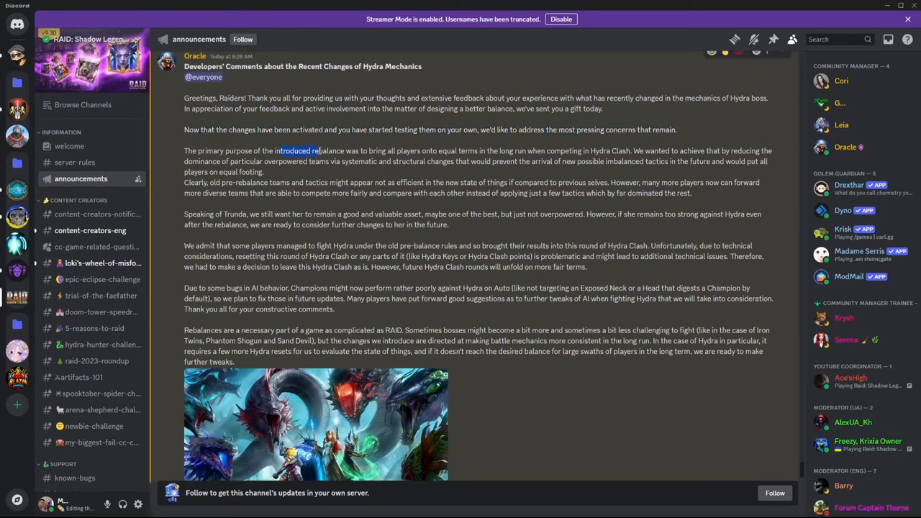
drag(276, 151, 495, 151)
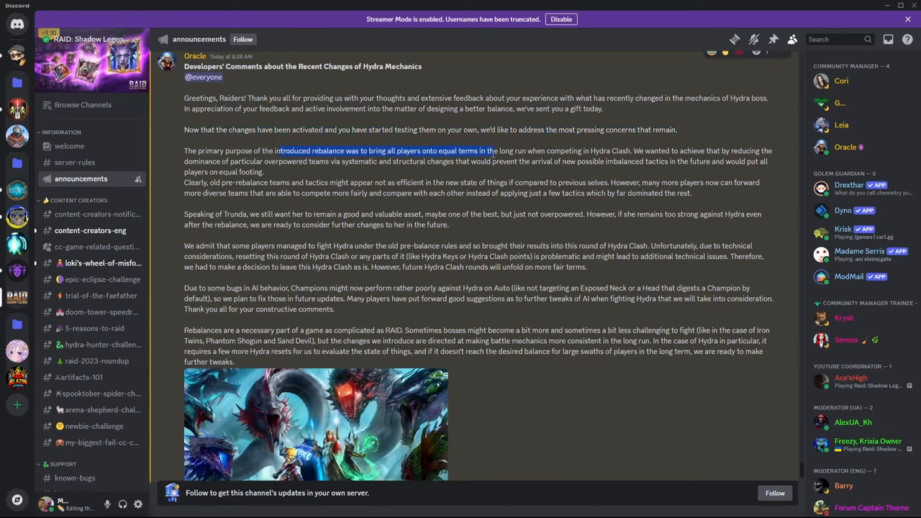
drag(493, 151, 588, 151)
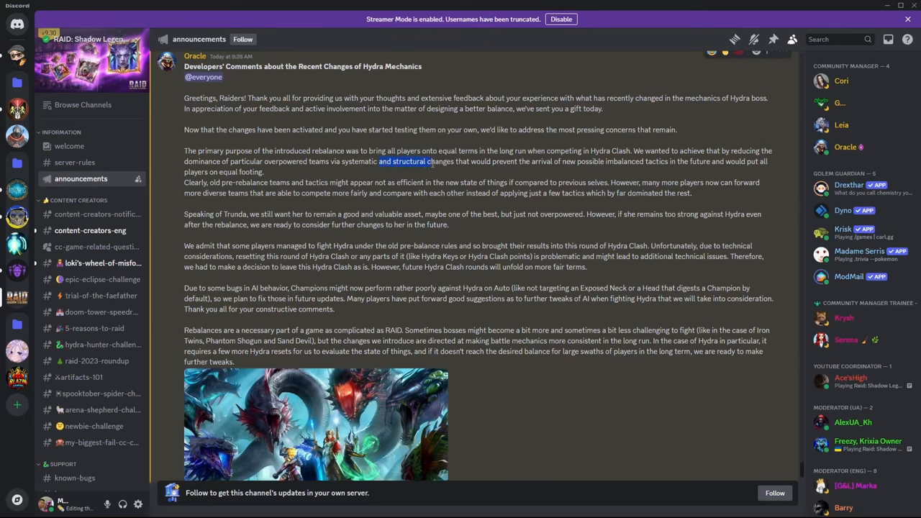
drag(428, 161, 602, 161)
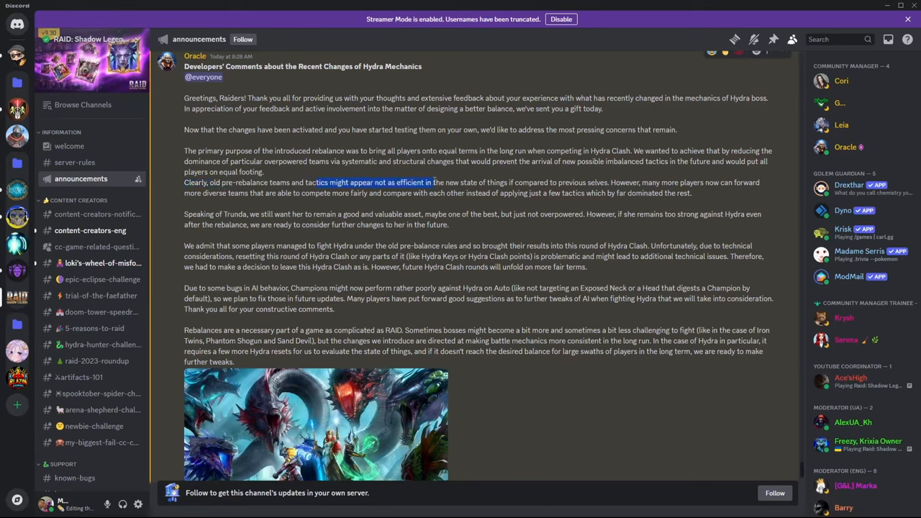
- Highlight old tactics seeming less efficient, Trunda staying valuable and the old pre-balance rules
drag(432, 182, 610, 181)
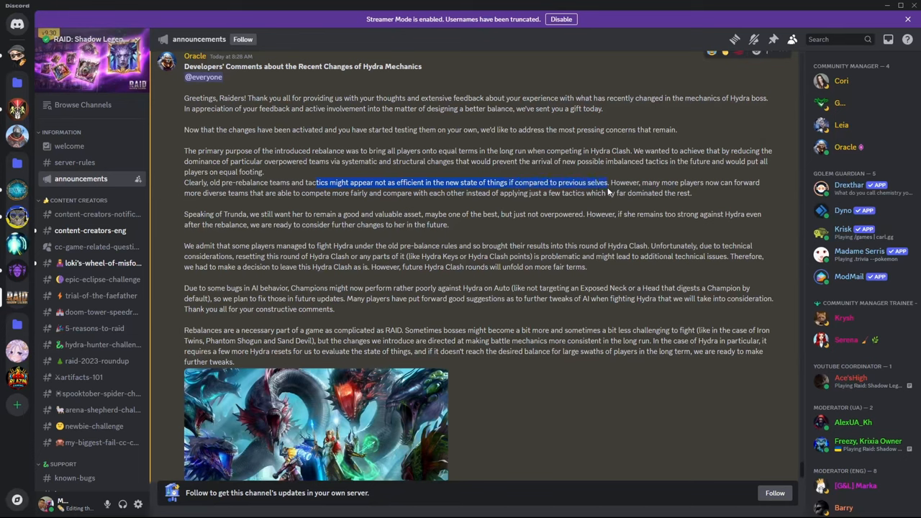
mouse_move(607, 192)
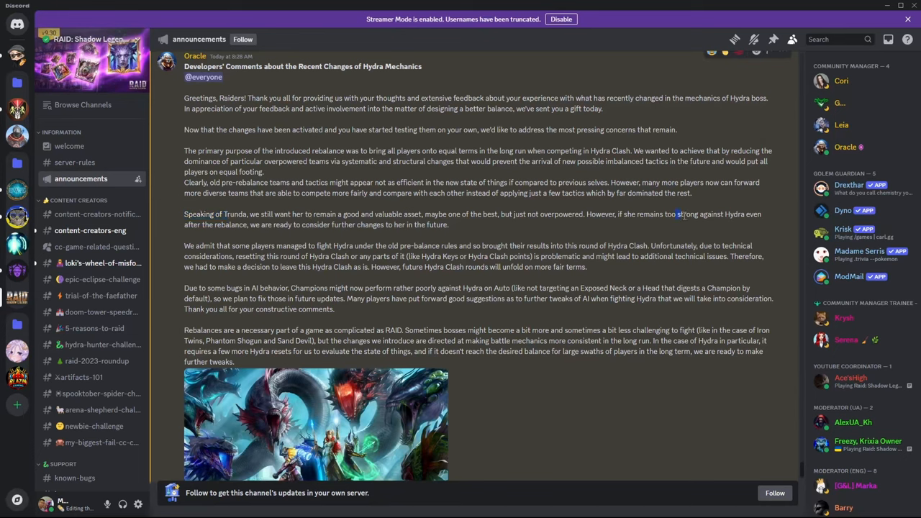
drag(676, 213, 722, 213)
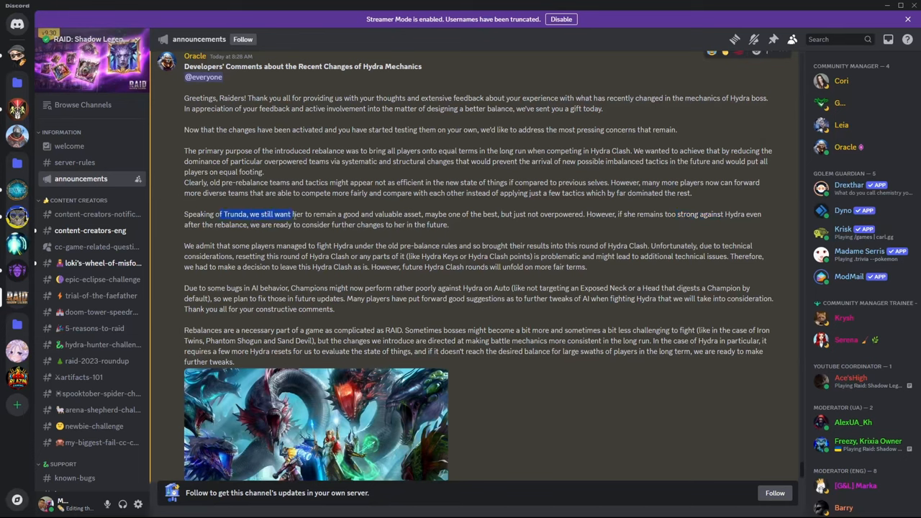
drag(223, 213, 449, 225)
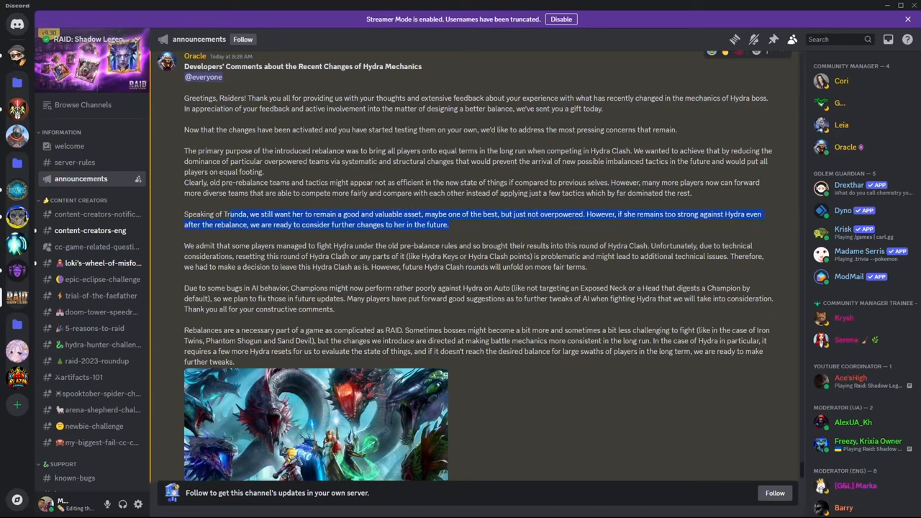
drag(376, 244, 452, 245)
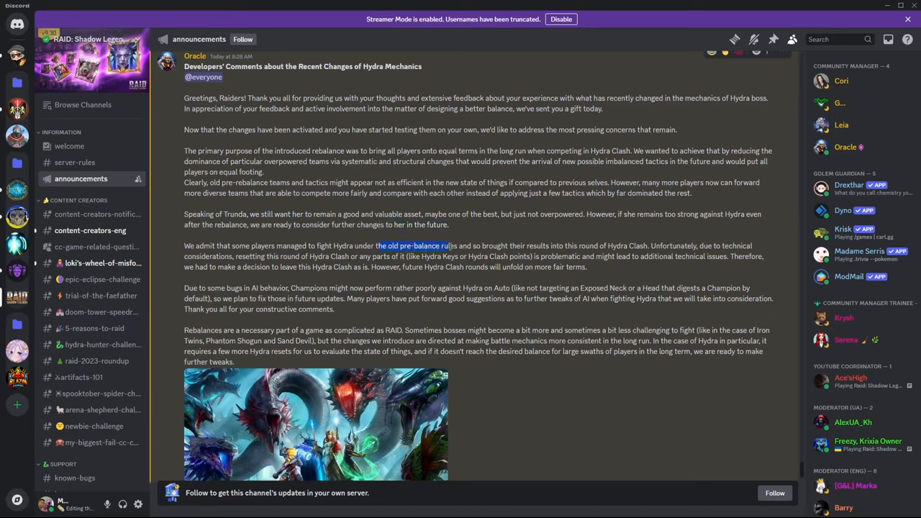
click(308, 247)
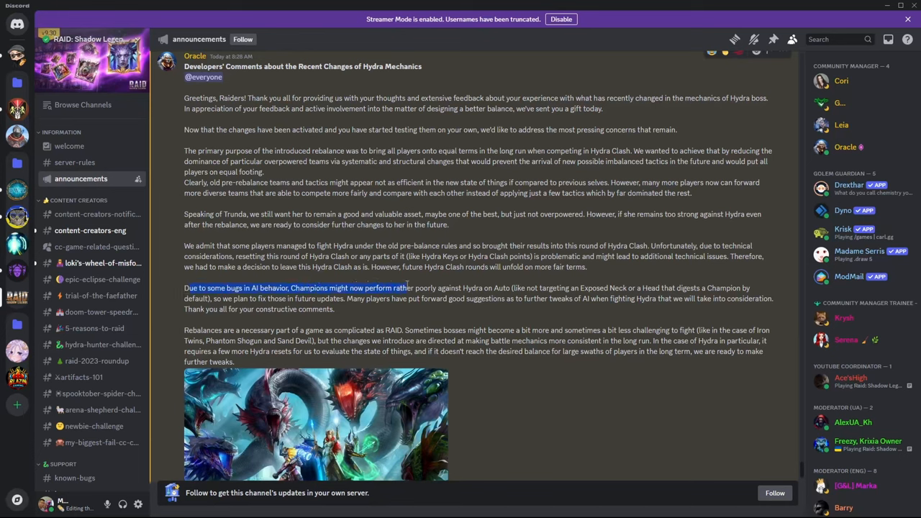
- Highlight that AI bugs hurt Champion performance and scroll down toward the artwork
drag(409, 288, 489, 287)
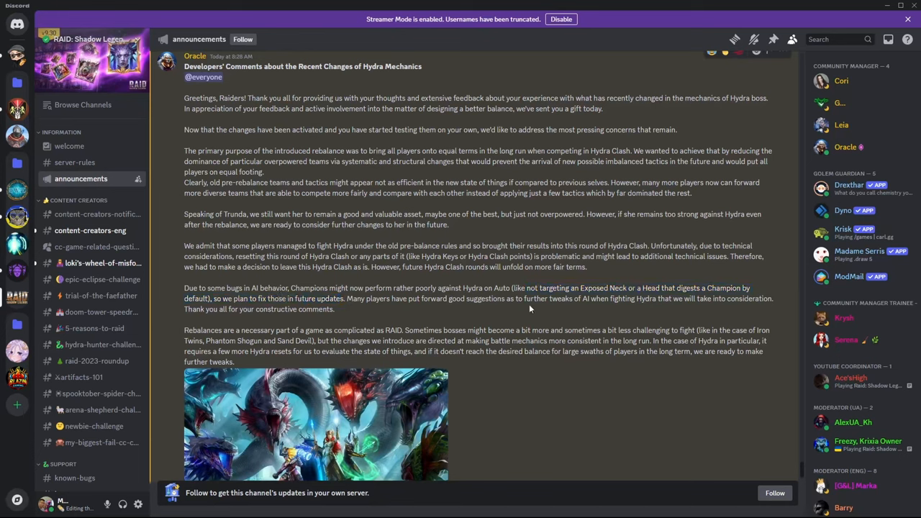
mouse_move(682, 310)
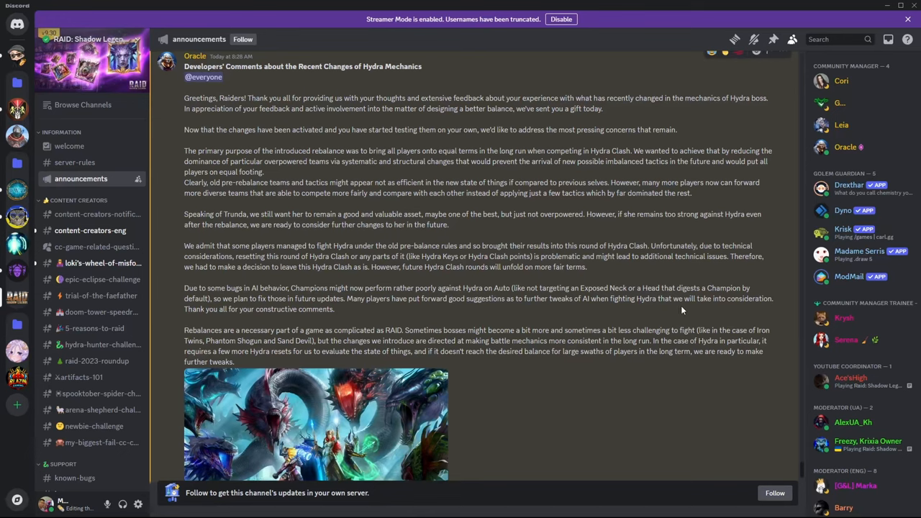
scroll(down, 3)
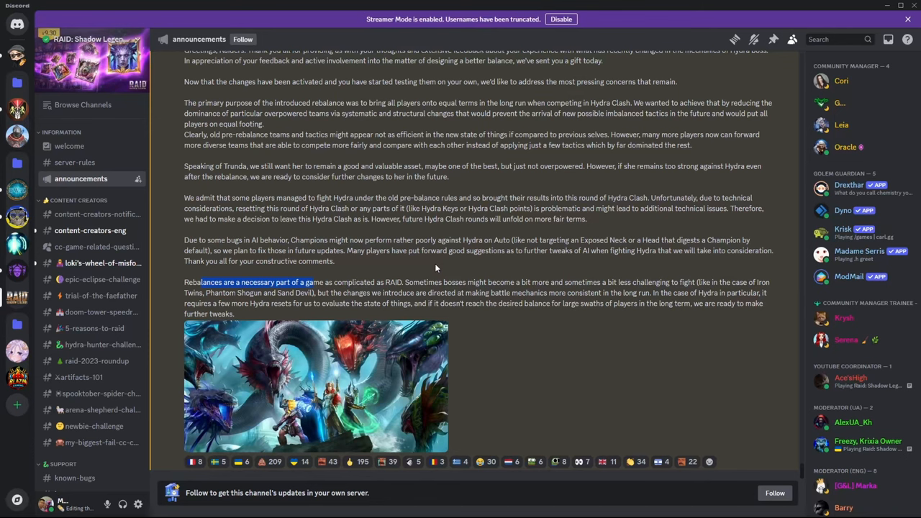
mouse_move(630, 278)
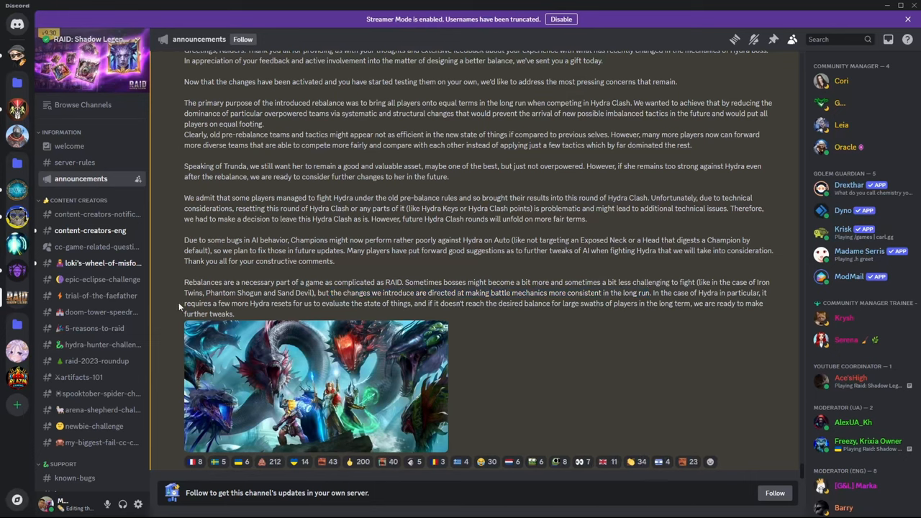
drag(184, 302, 403, 302)
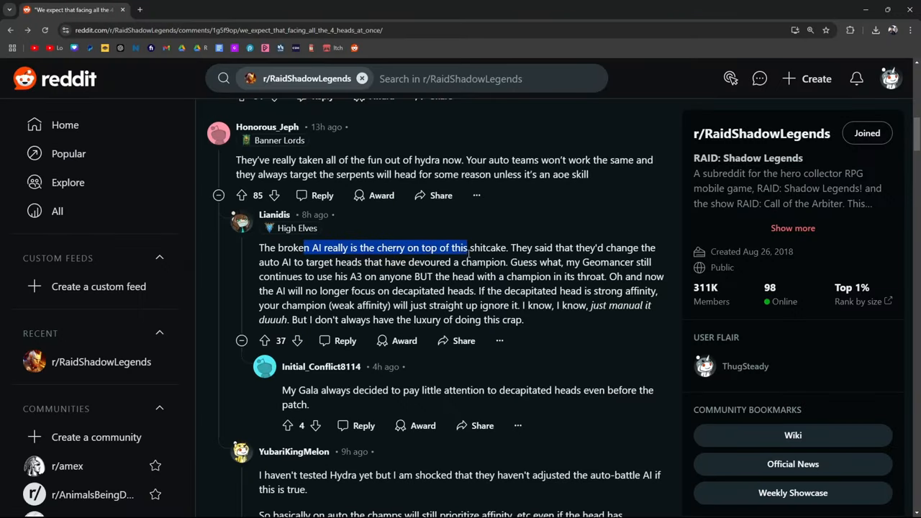
- Highlight 'AI really is the cherry on top' and the head-with-a-champion-in-its-throat passage
drag(466, 248, 271, 262)
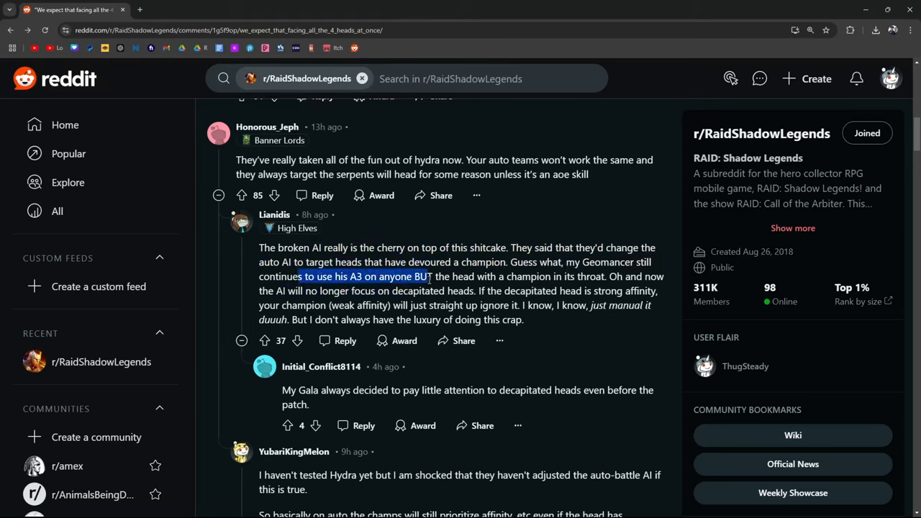
drag(429, 276, 569, 276)
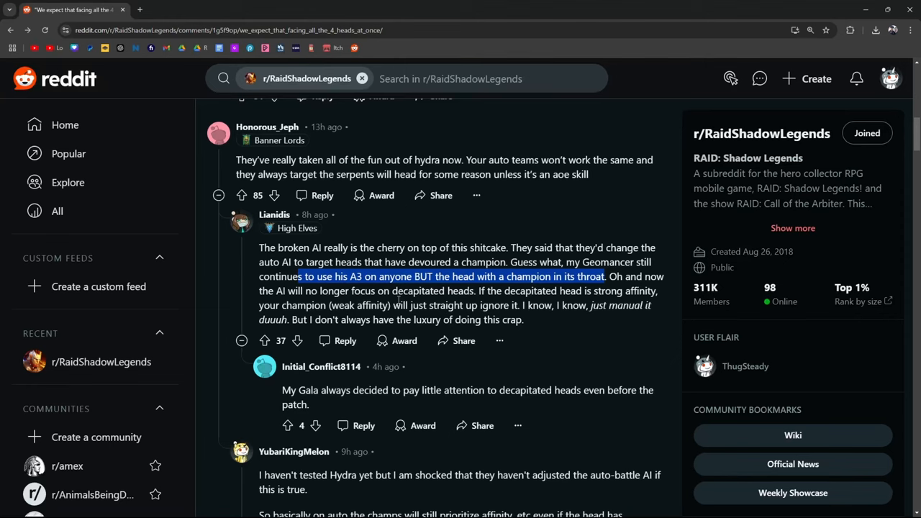
- Highlight hex reducing control over which heads die and the cloned Kraken accounts quote
scroll(down, 3)
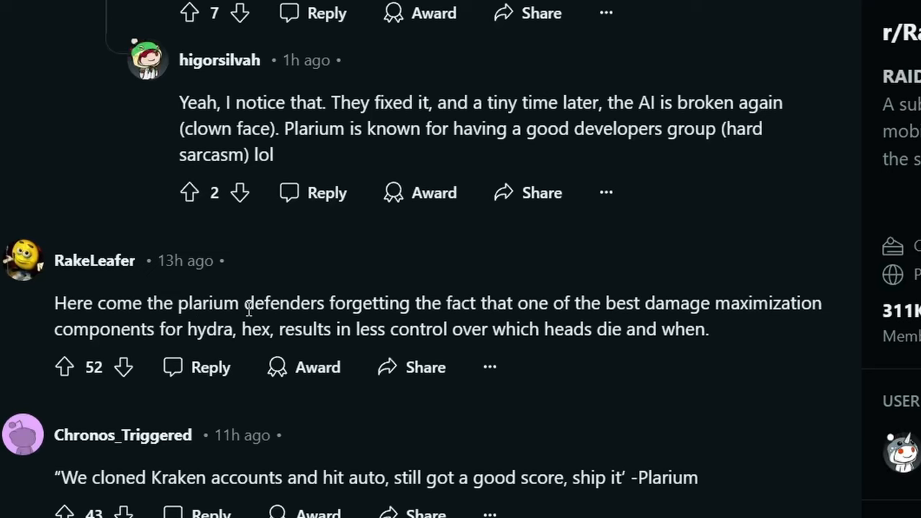
mouse_move(539, 305)
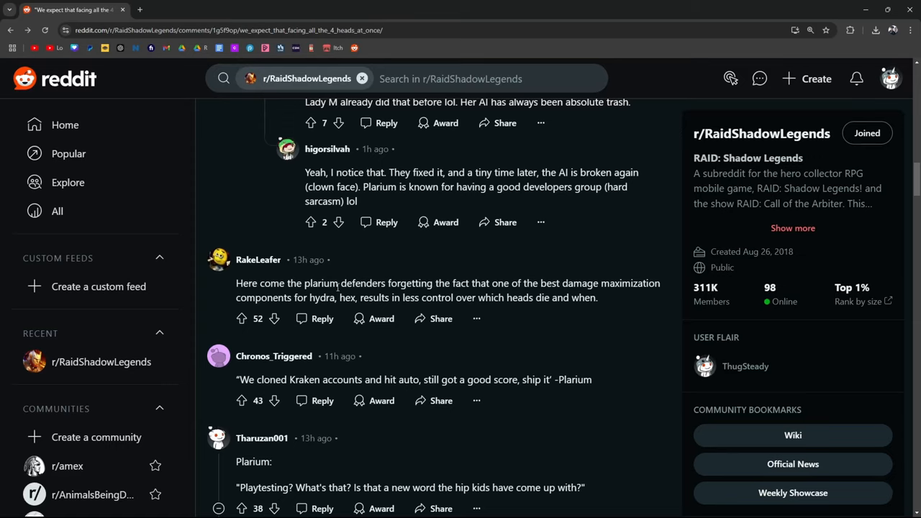
drag(352, 296, 597, 297)
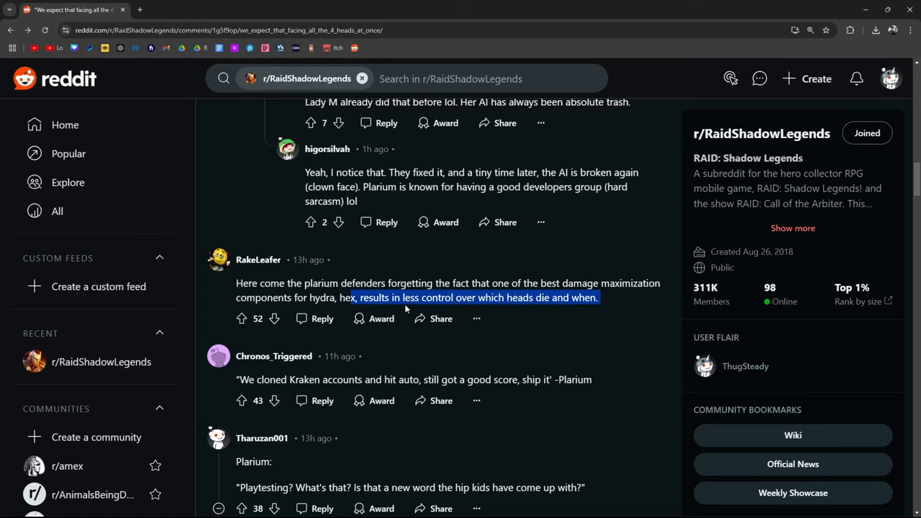
click(615, 302)
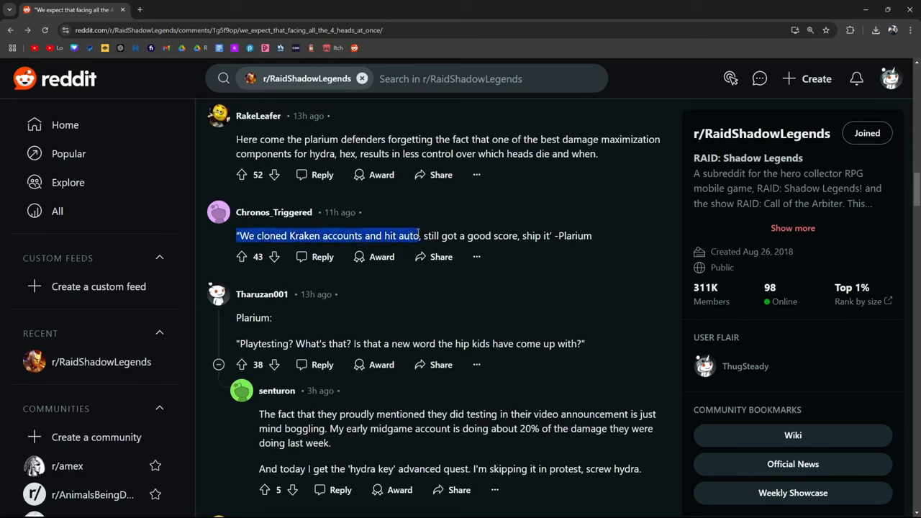
drag(420, 236, 546, 236)
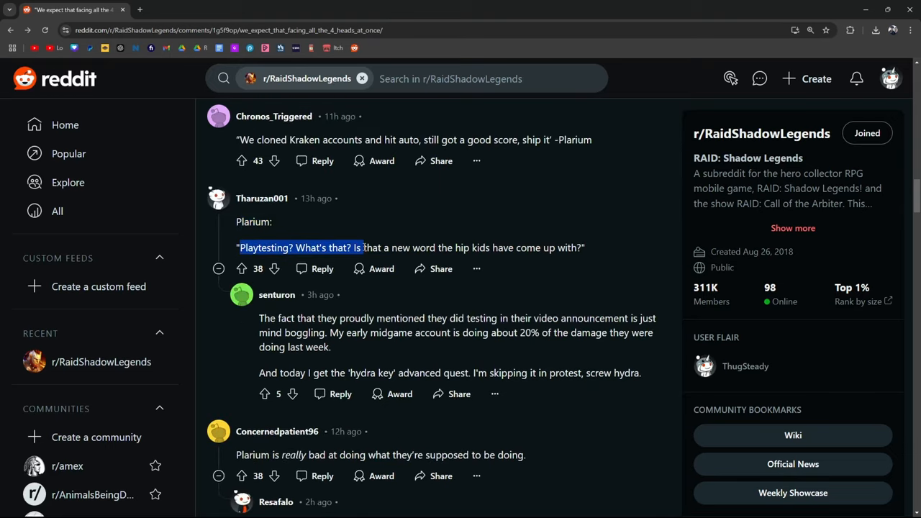
- Highlight the 'Playtesting?' reply and scroll to the comment about Plarium making money
drag(362, 247, 585, 247)
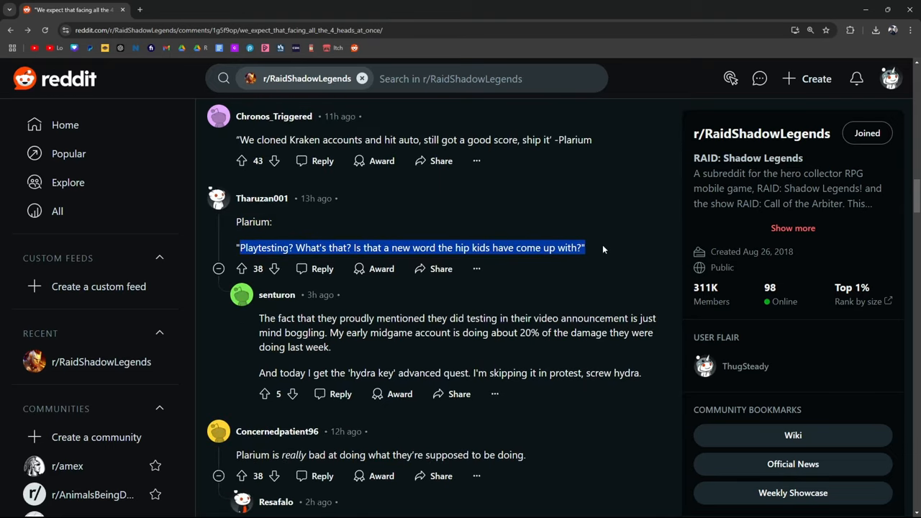
scroll(down, 3)
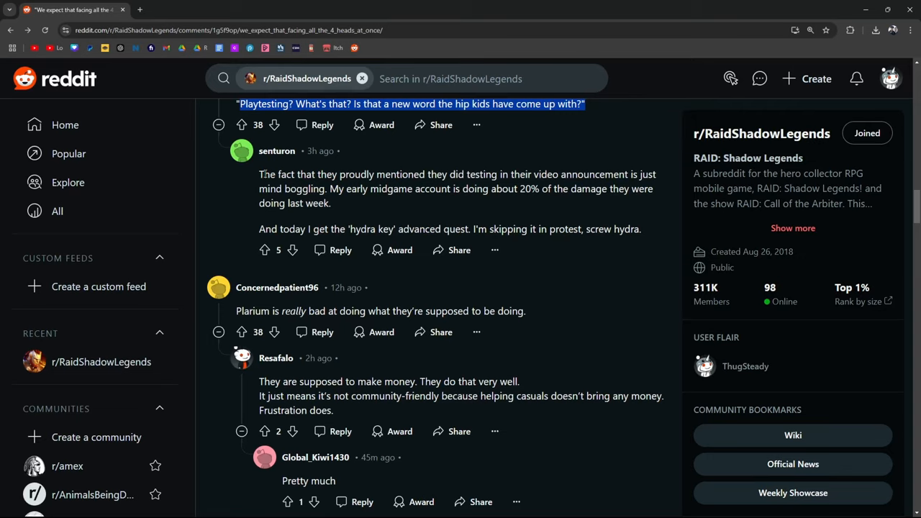
mouse_move(412, 461)
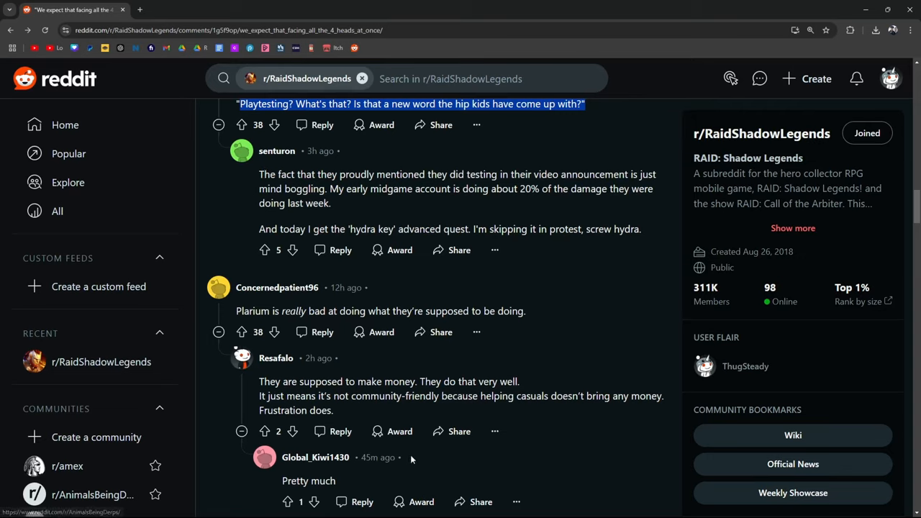
scroll(down, 3)
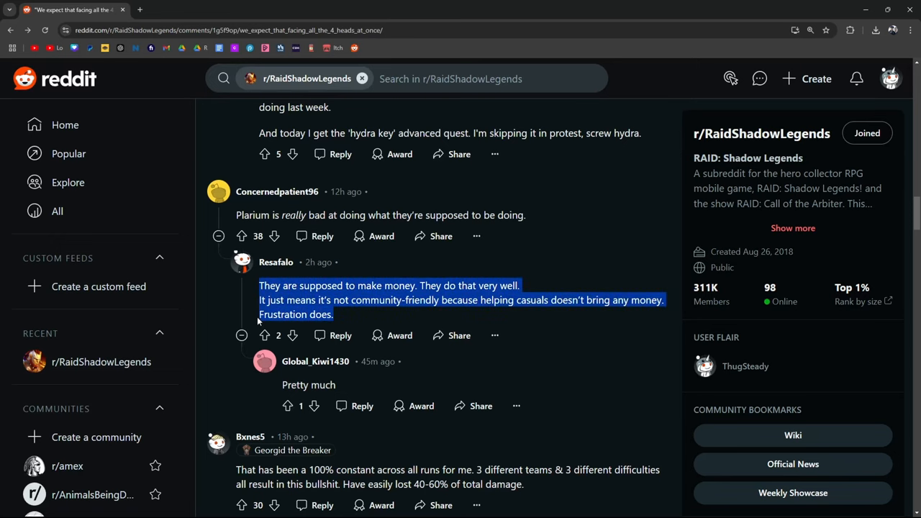
- Highlight the different-teams-and-difficulties passage and the suggestion to sit out fusions
scroll(down, 3)
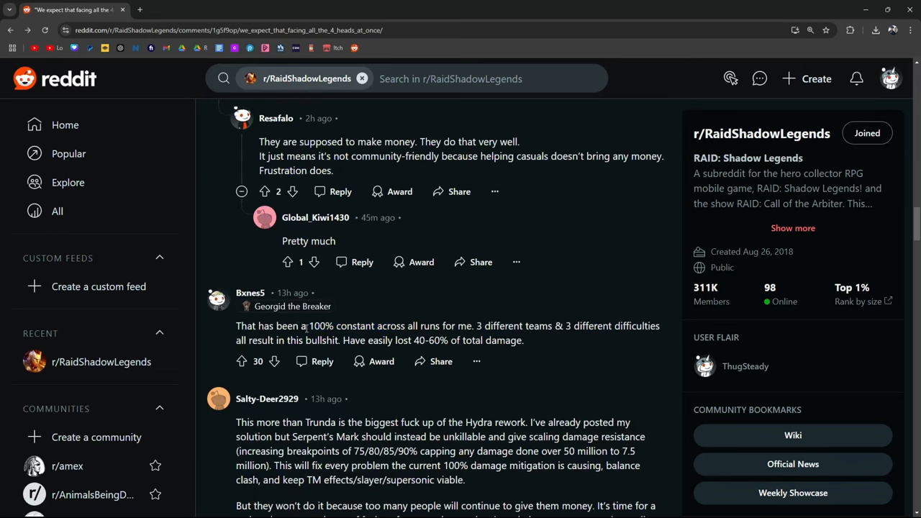
drag(308, 325, 458, 325)
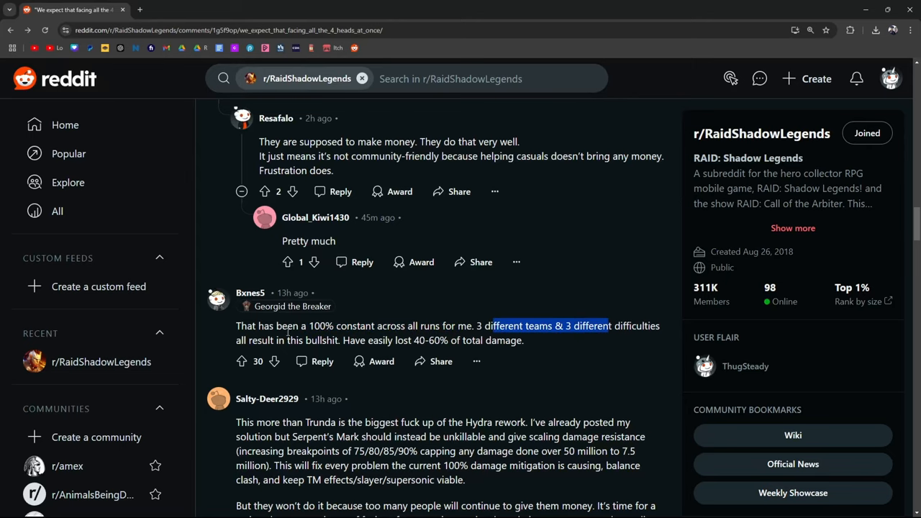
scroll(down, 3)
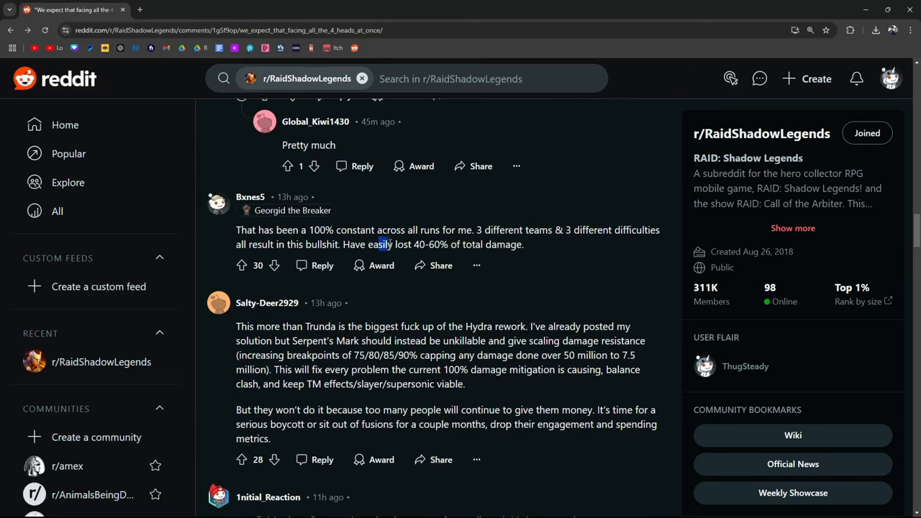
scroll(down, 3)
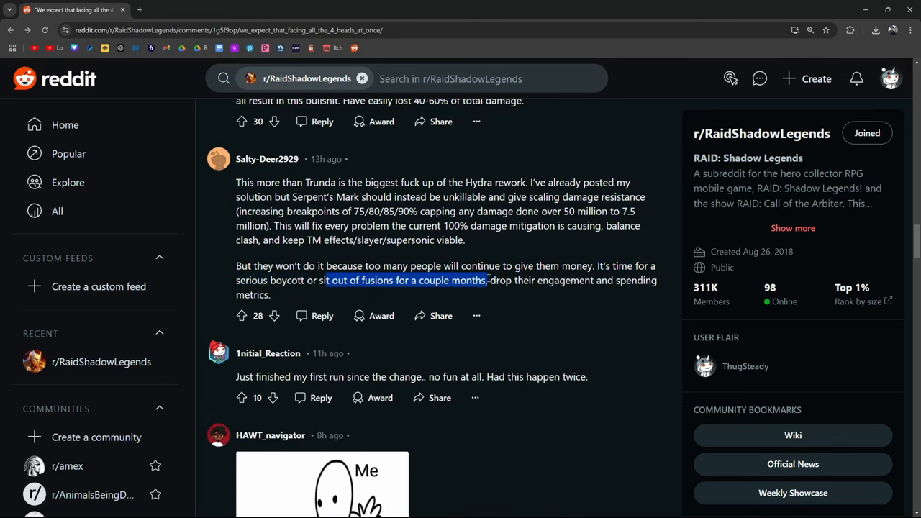
drag(486, 279, 270, 293)
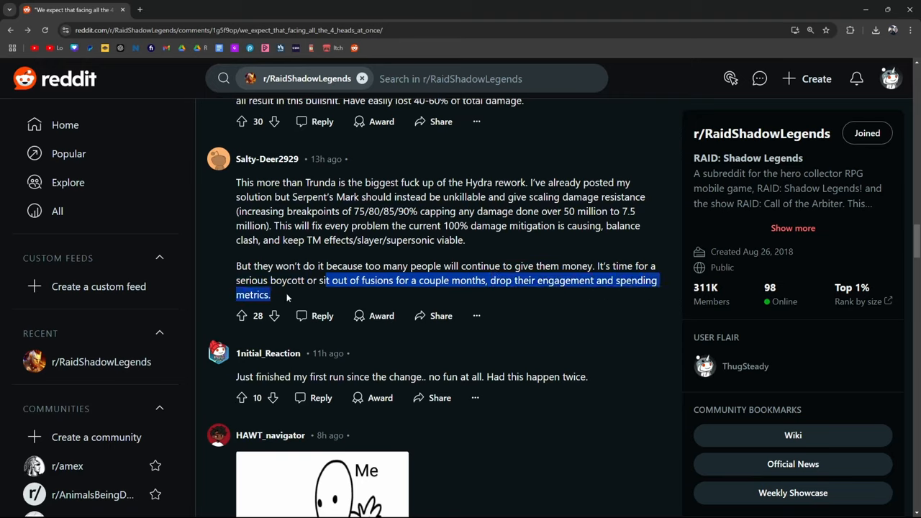
mouse_move(440, 317)
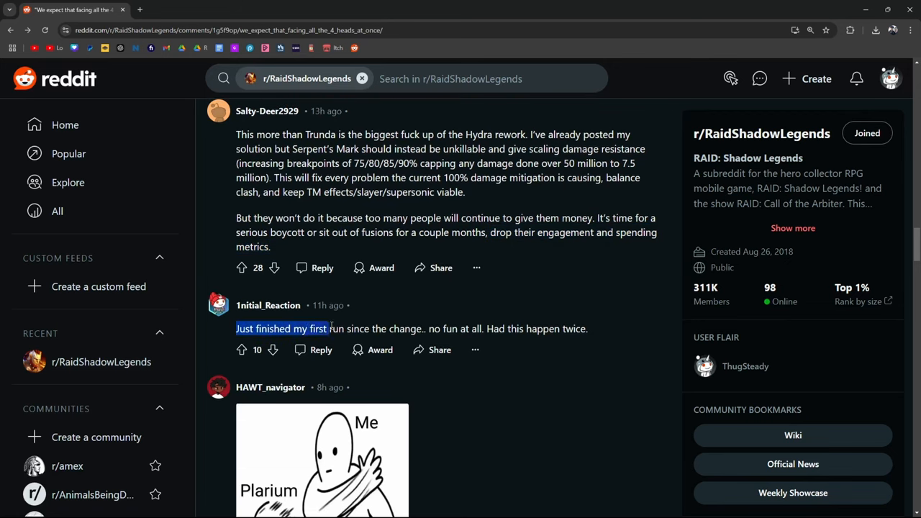
- Highlight the first-run-since-the-change complaint and the opening of the 'we expect' comment
drag(330, 328, 482, 328)
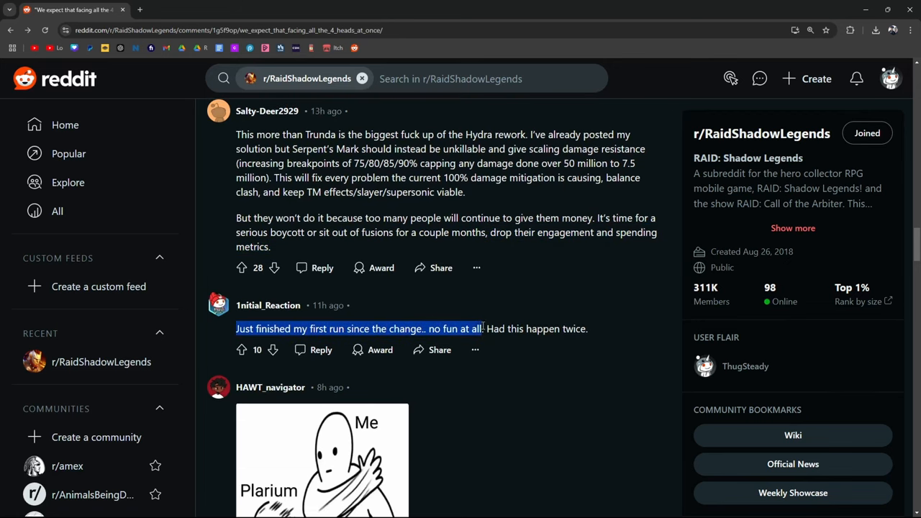
scroll(down, 3)
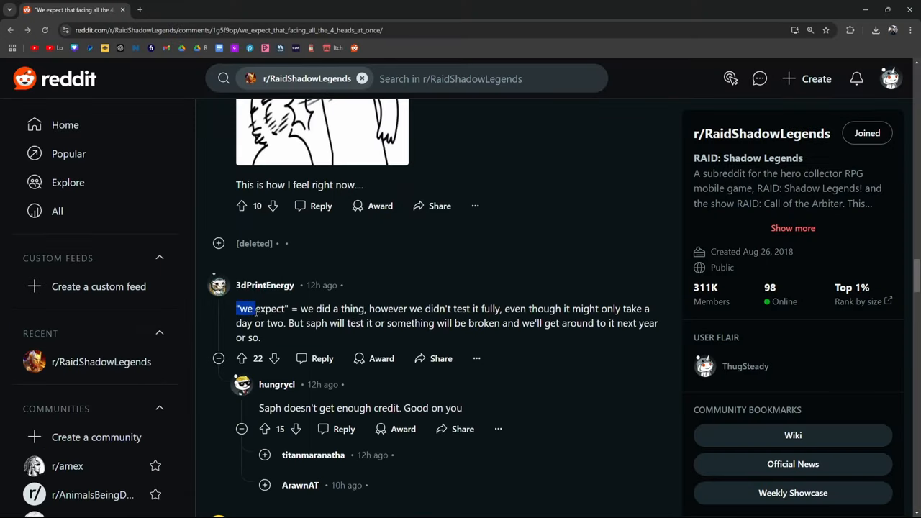
drag(237, 308, 362, 308)
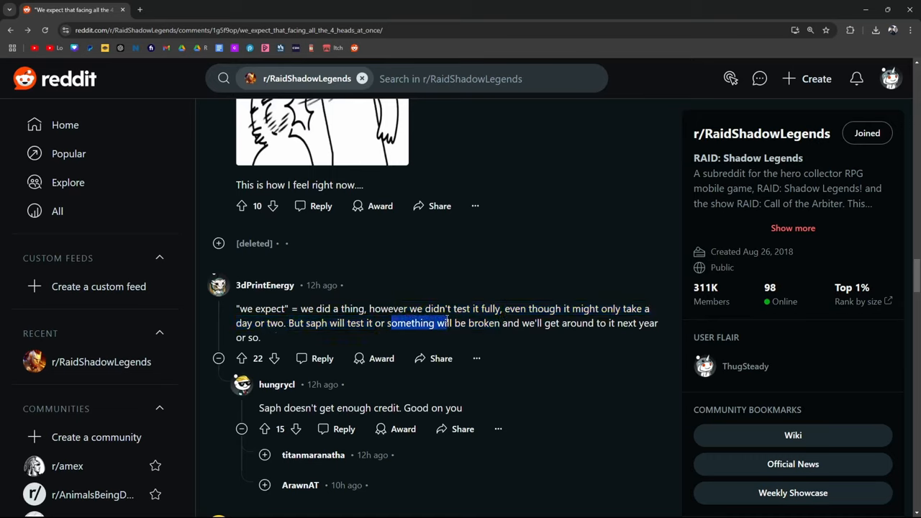
scroll(down, 3)
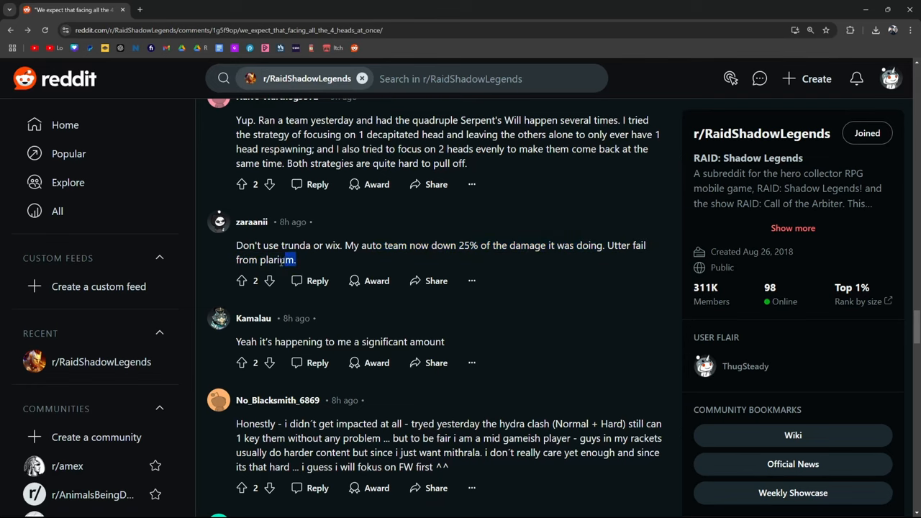
scroll(down, 3)
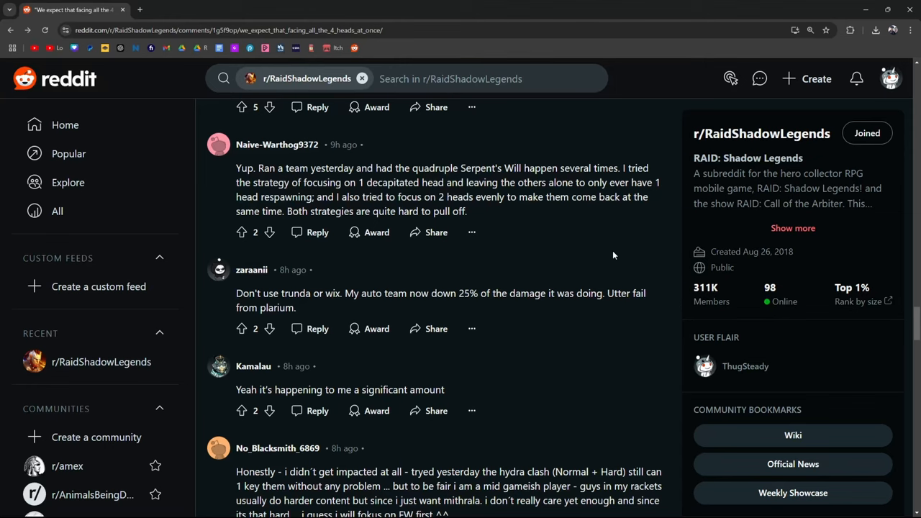
- Highlight the not-being-impacted comment and its part about just wanting Mithrala
scroll(down, 3)
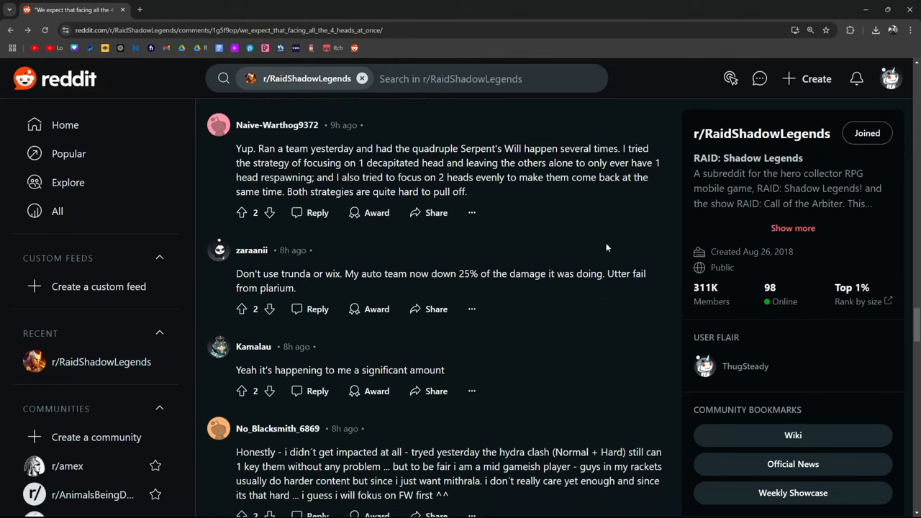
scroll(down, 3)
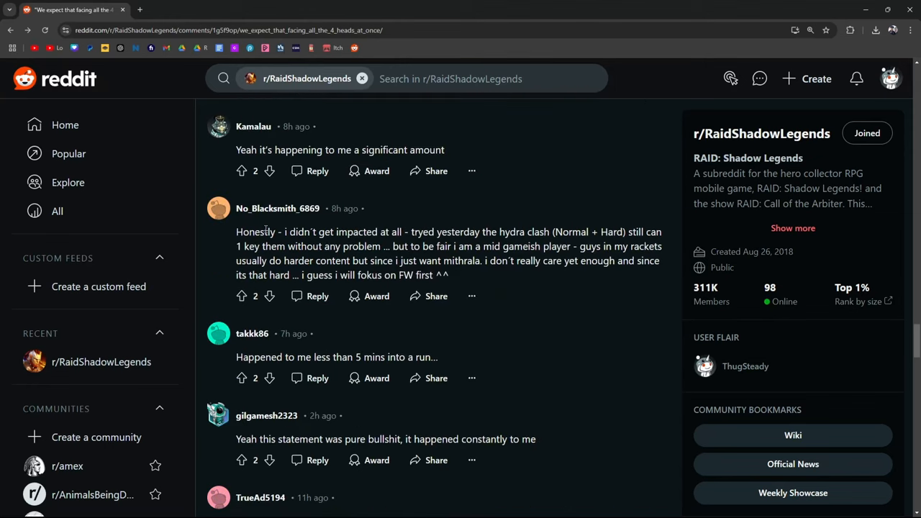
drag(446, 232, 509, 232)
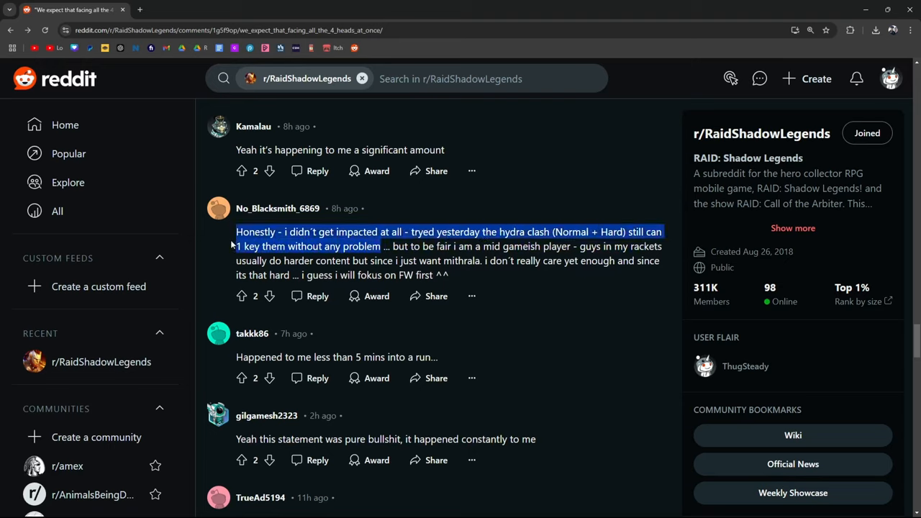
click(425, 244)
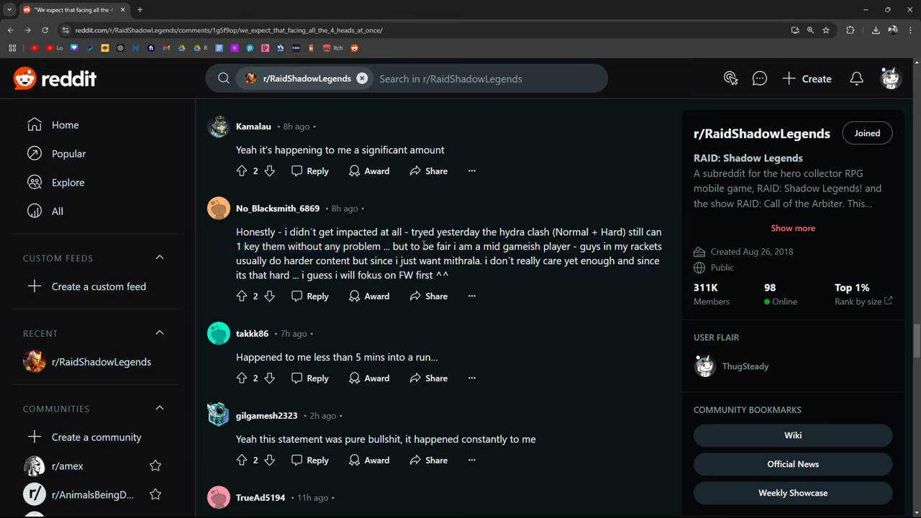
drag(423, 246, 526, 246)
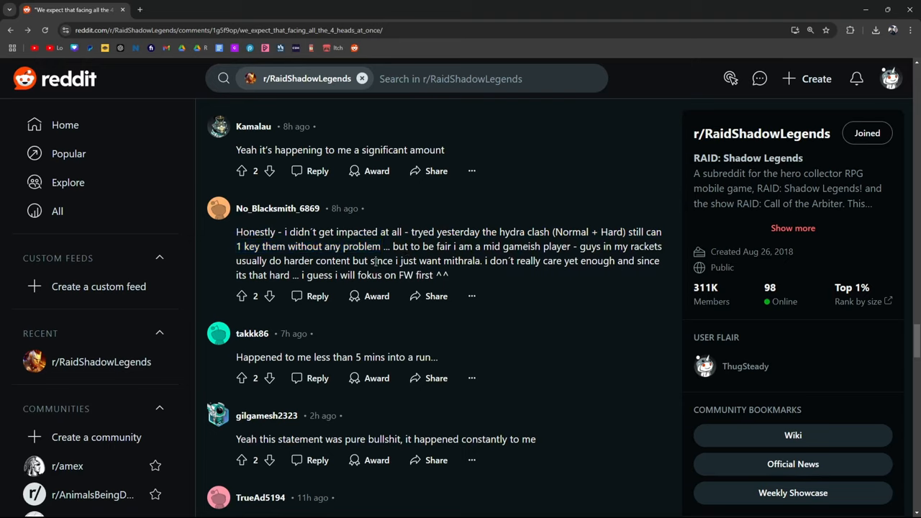
drag(371, 260, 646, 261)
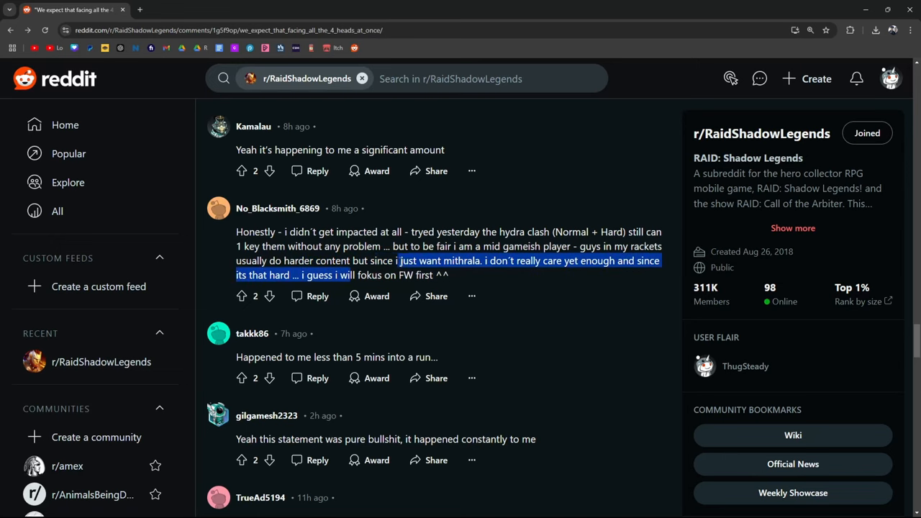
- Highlight the clan-has-a-chance line through the cheese teams remark
scroll(down, 3)
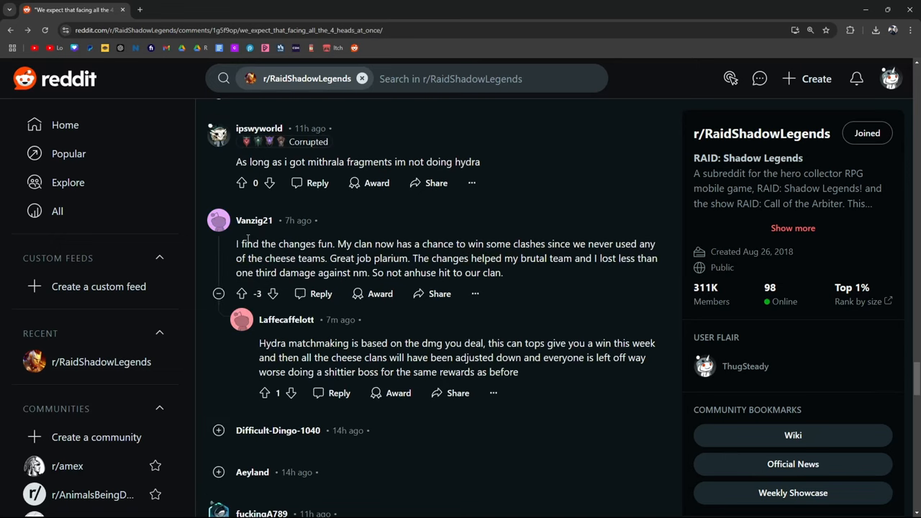
drag(345, 244, 454, 244)
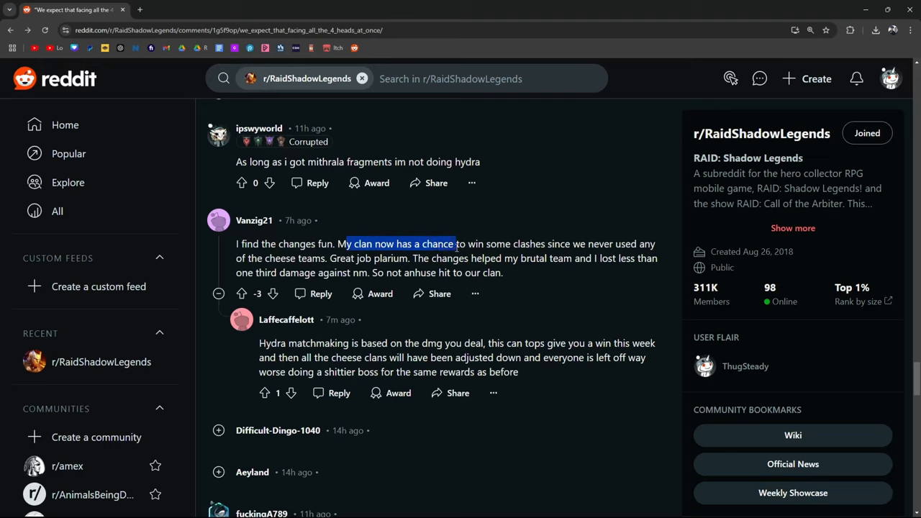
drag(455, 245, 583, 245)
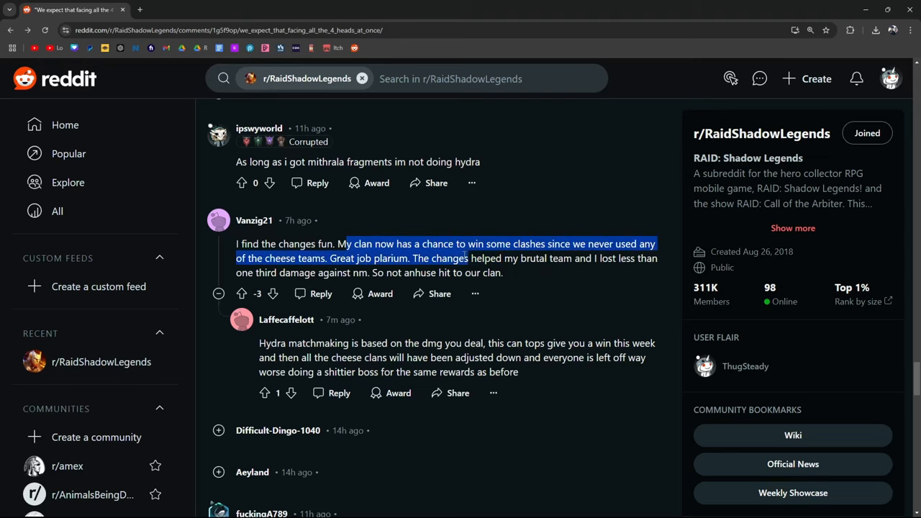
scroll(down, 3)
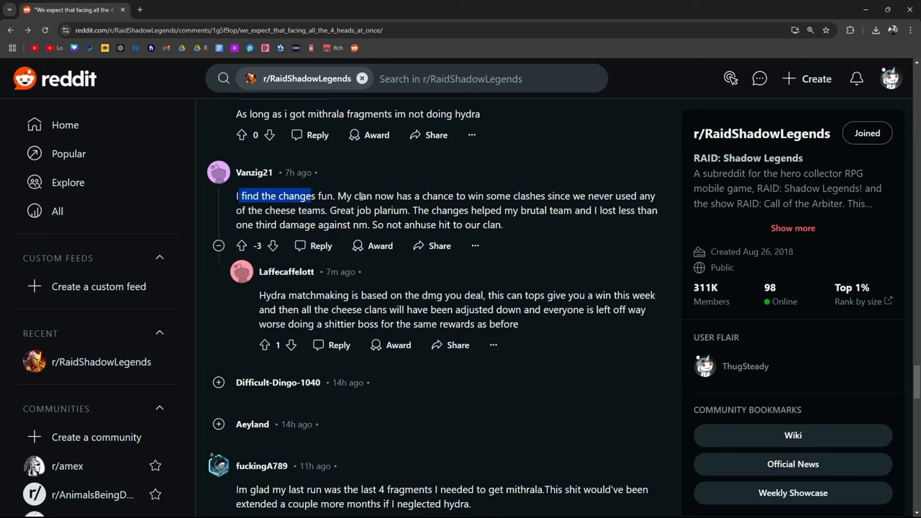